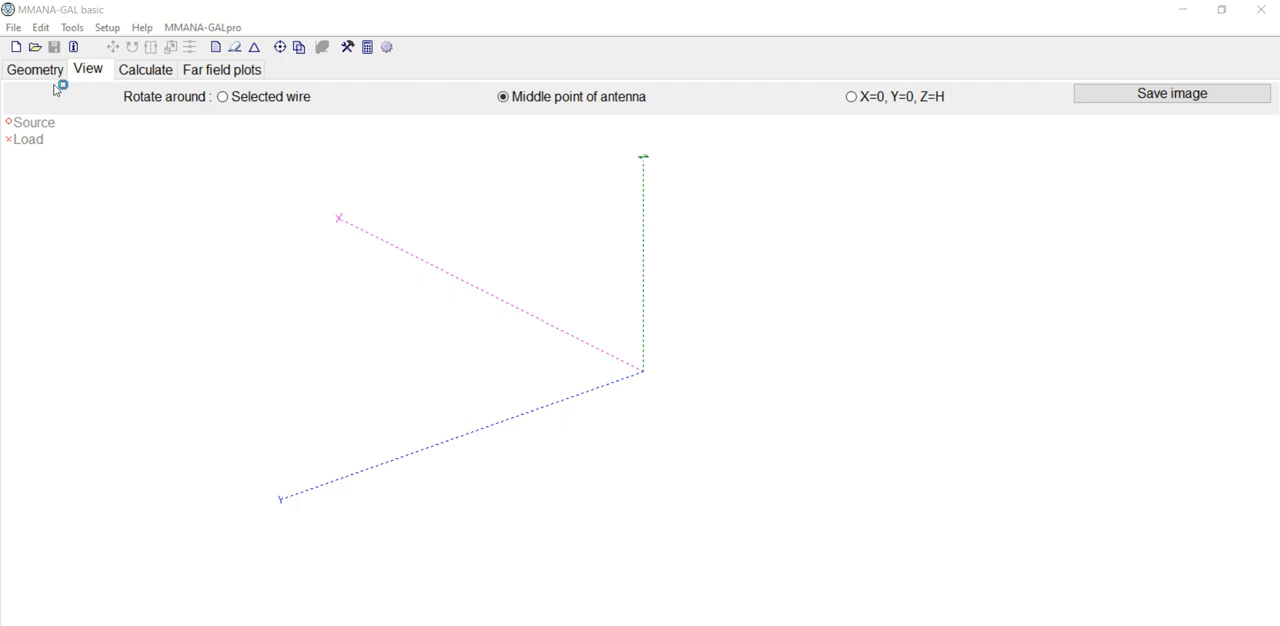
mouse_move(88, 82)
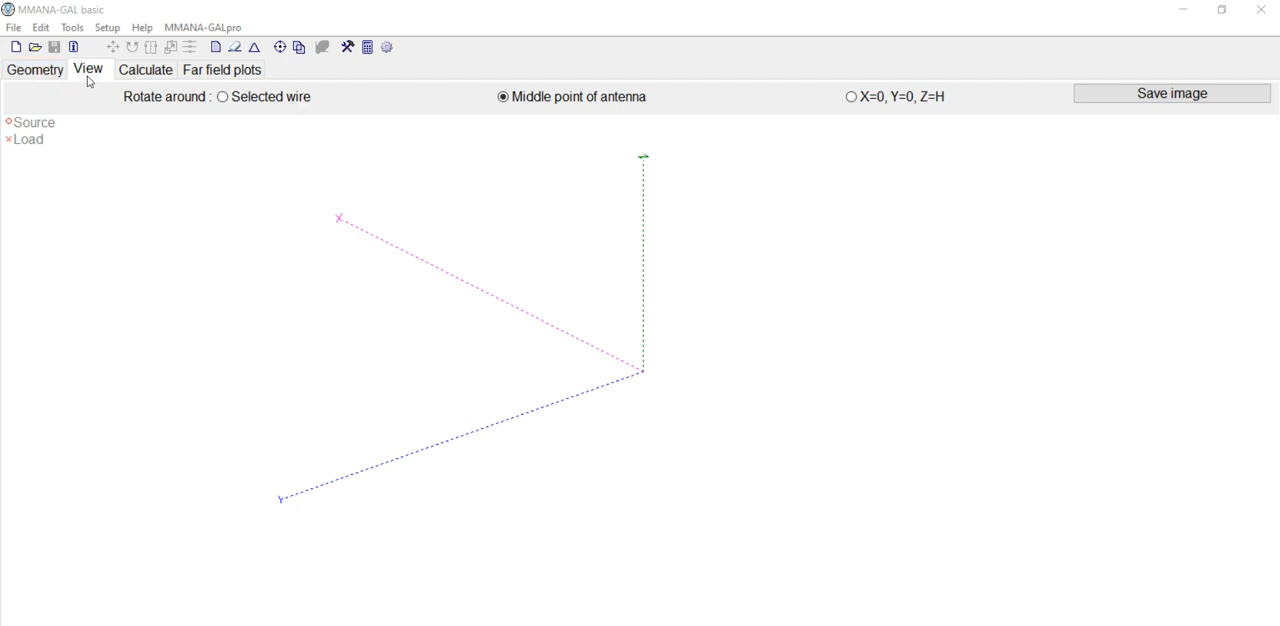
mouse_move(220, 68)
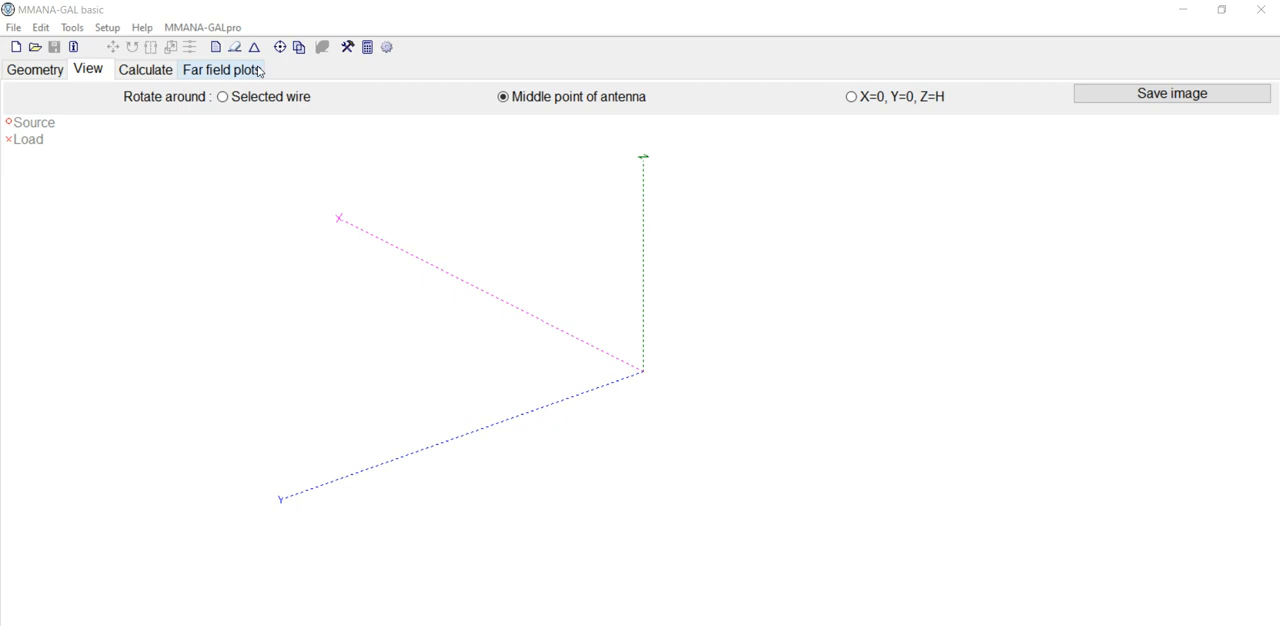
Enter 462.625 MHz as the design frequency on the Geometry sheet.
left_click(36, 68)
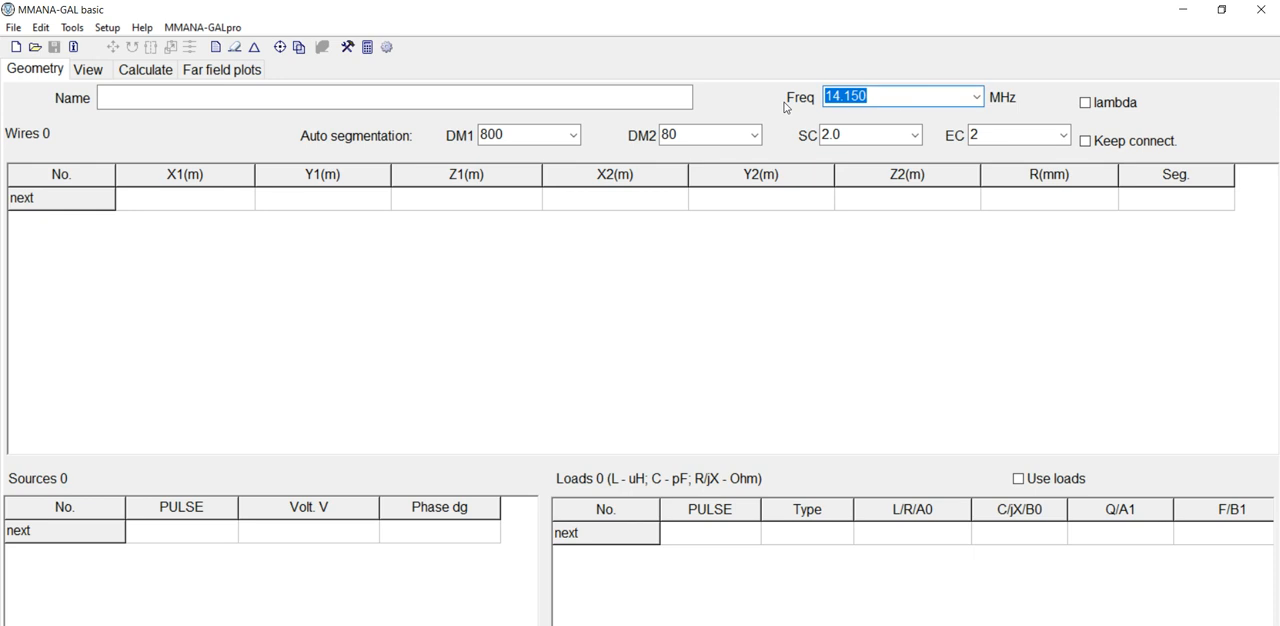
type("462")
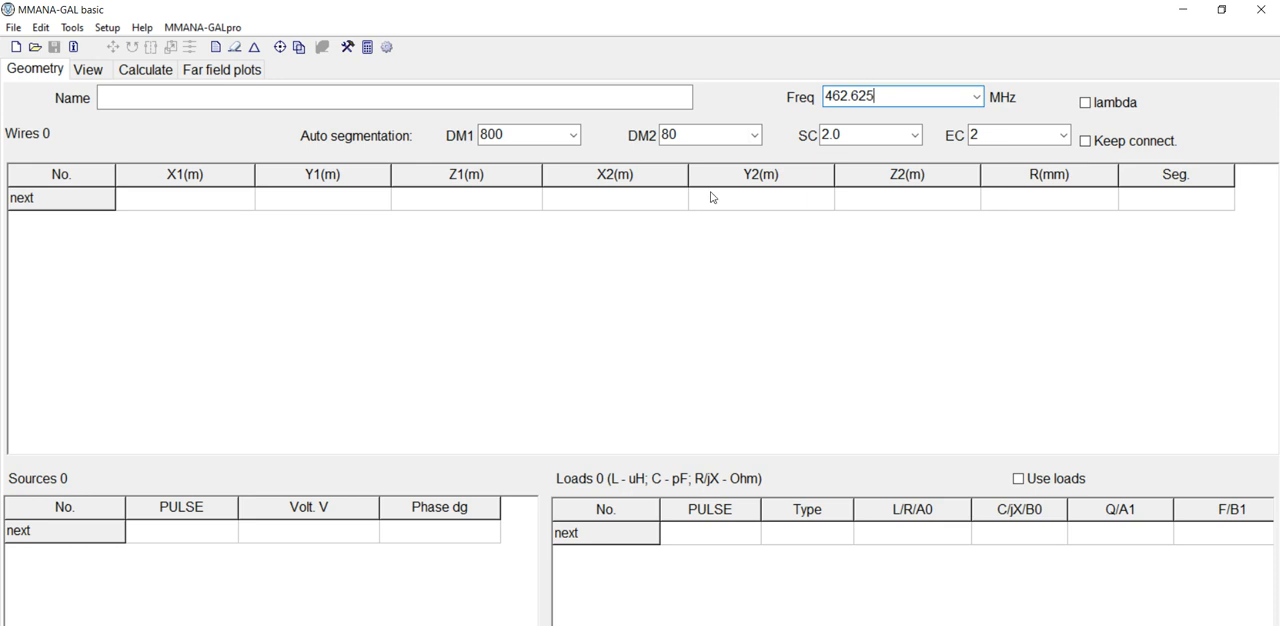
mouse_move(680, 272)
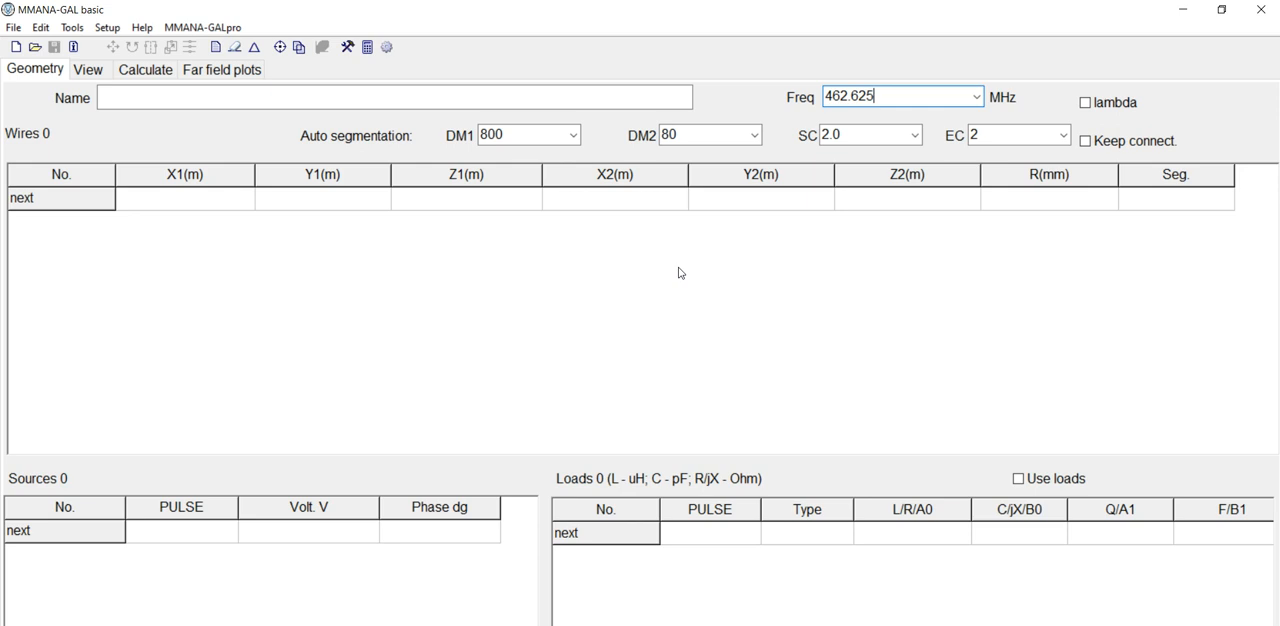
mouse_move(92, 212)
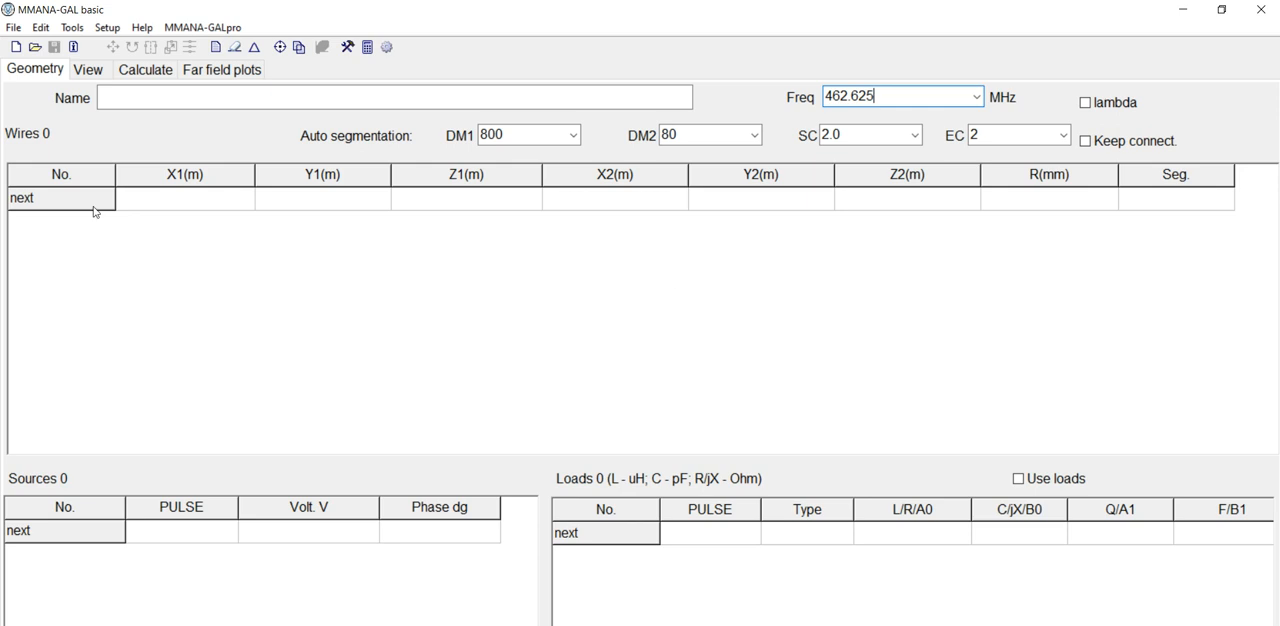
Show the still-empty model in the 3D View, only axes visible.
left_click(88, 68)
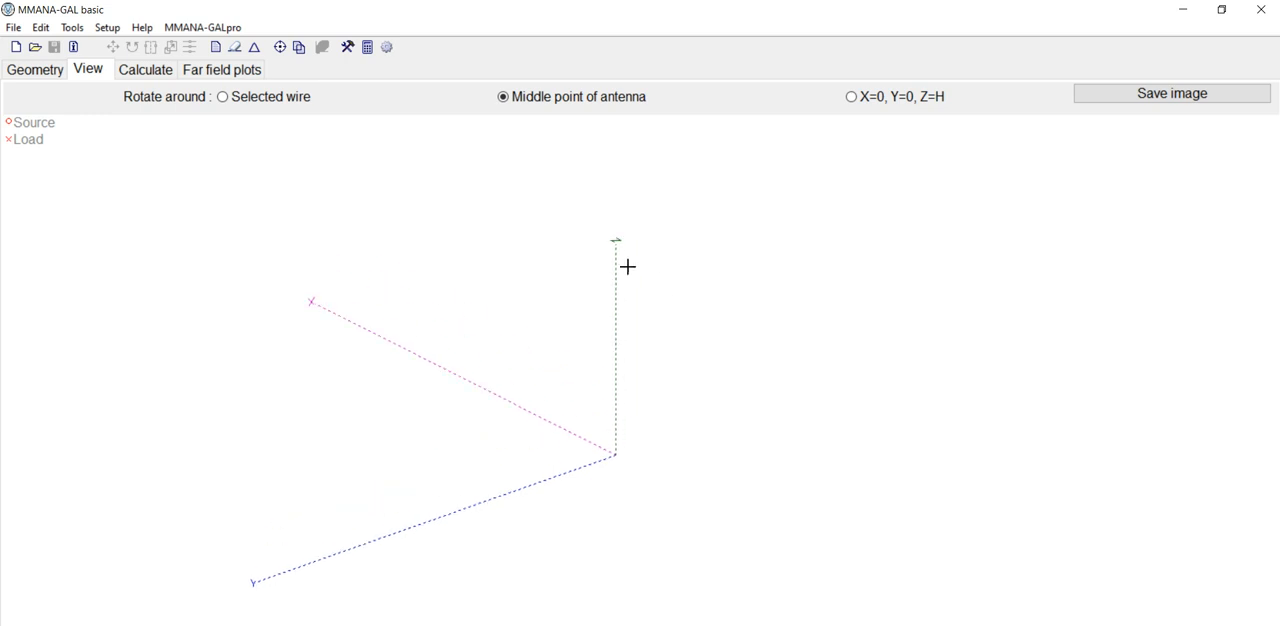
mouse_move(626, 334)
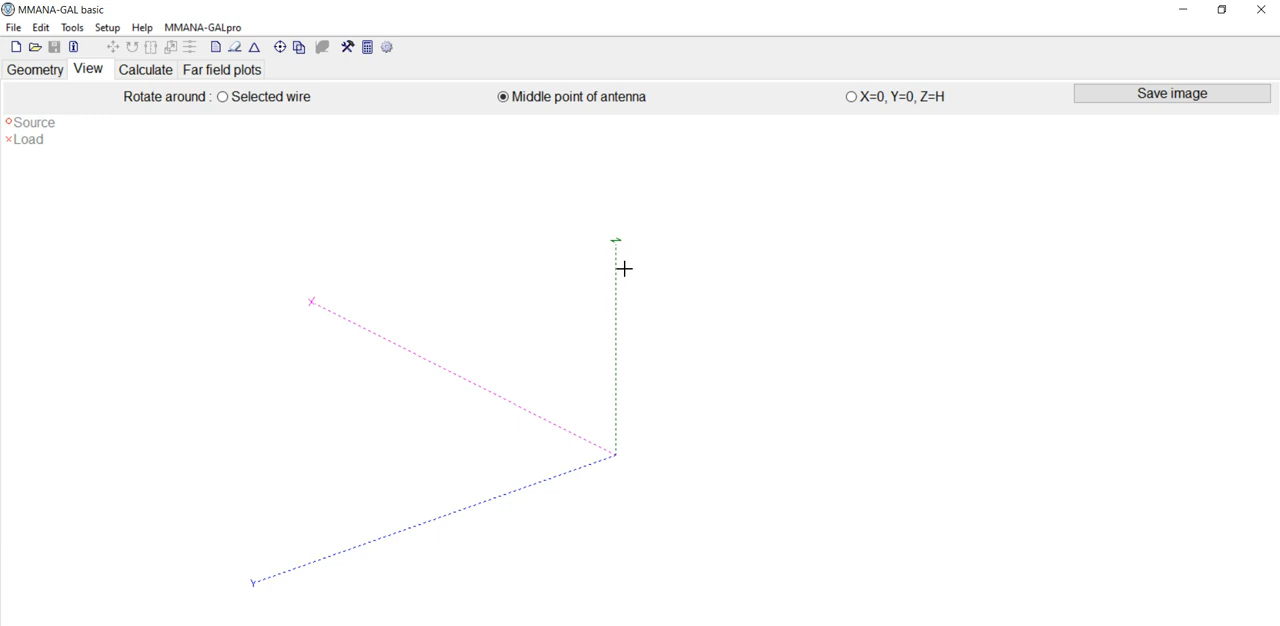
mouse_move(636, 260)
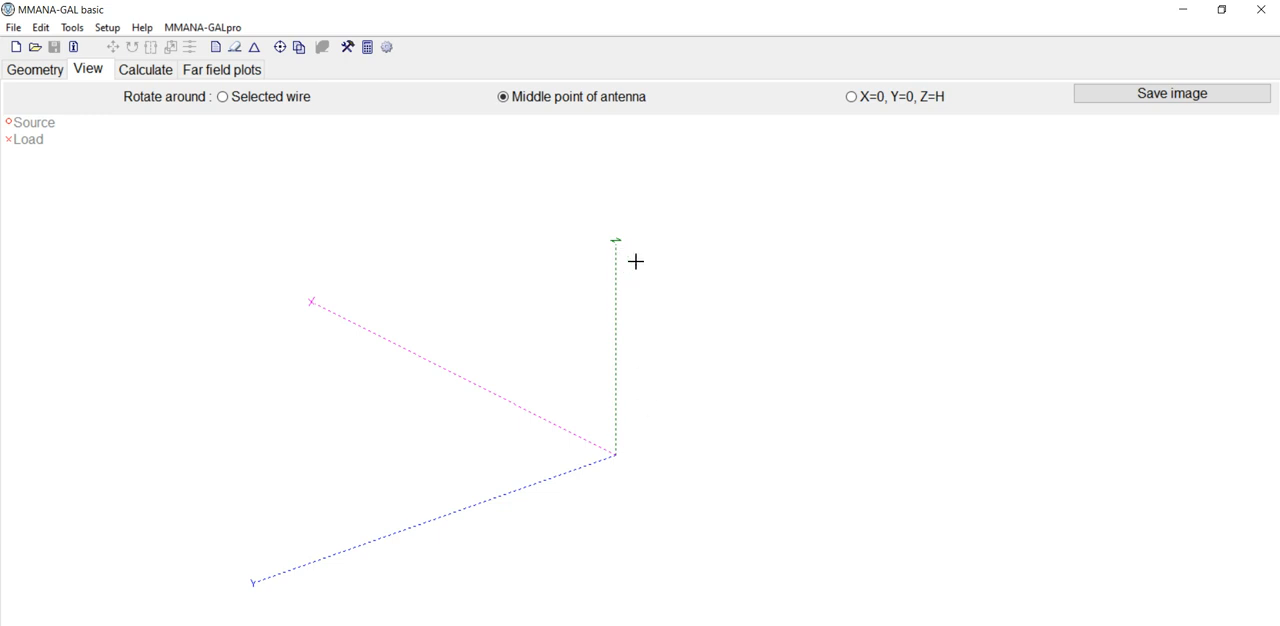
mouse_move(636, 264)
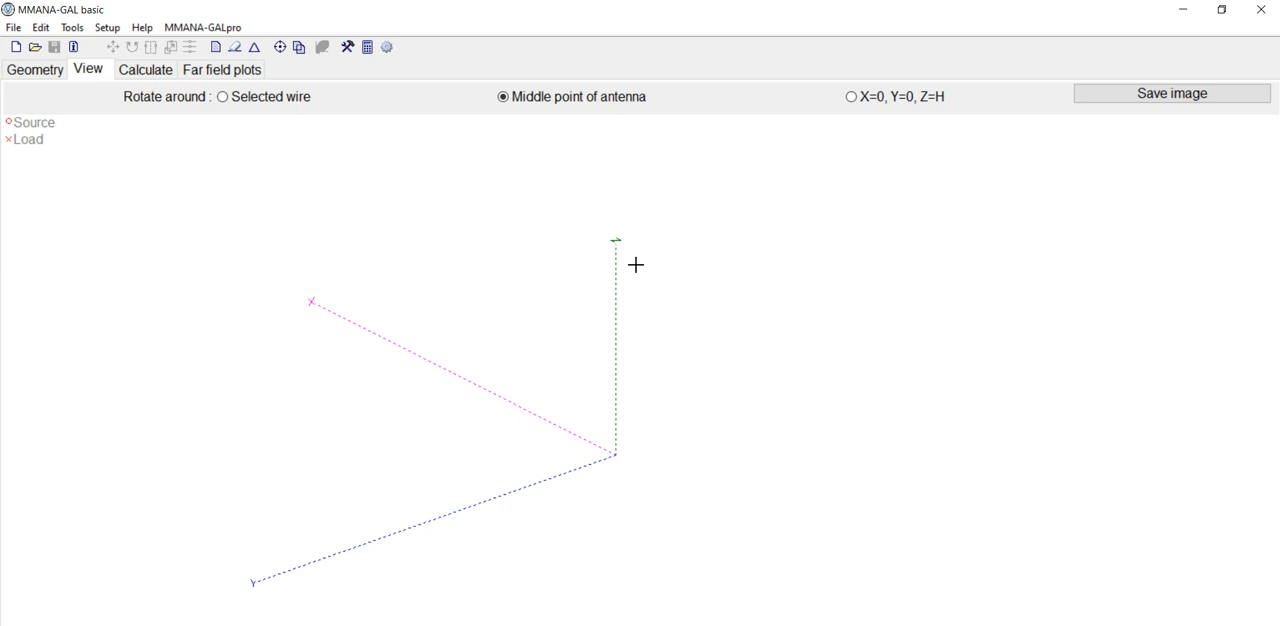
mouse_move(346, 254)
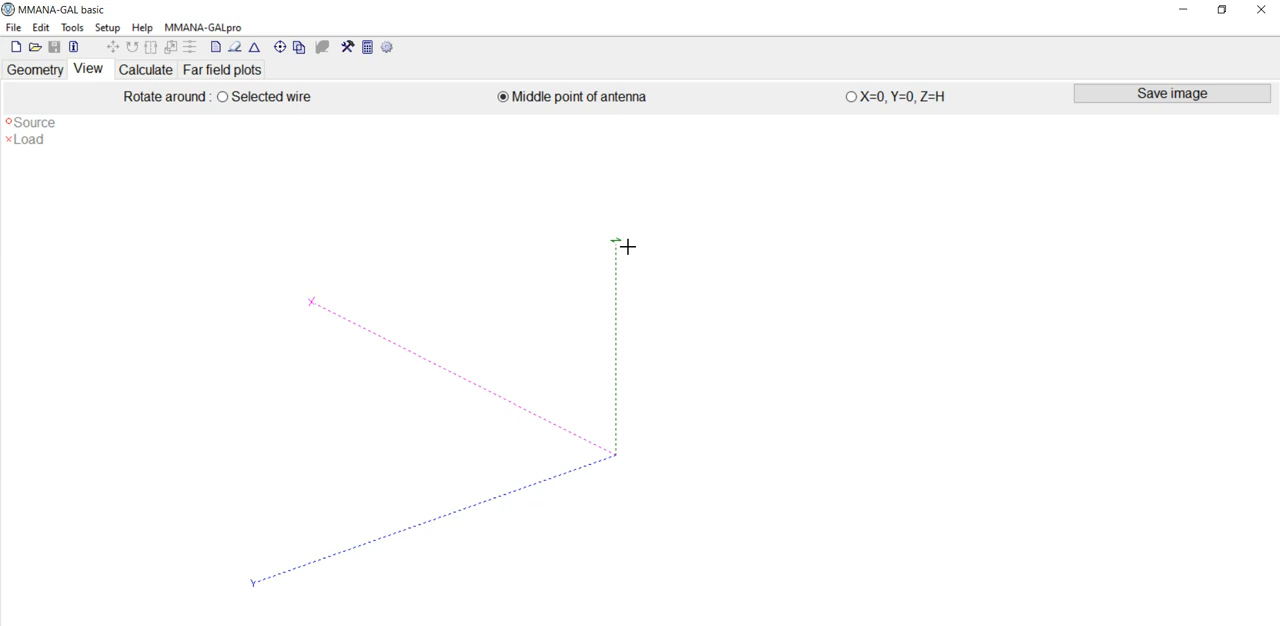
mouse_move(318, 404)
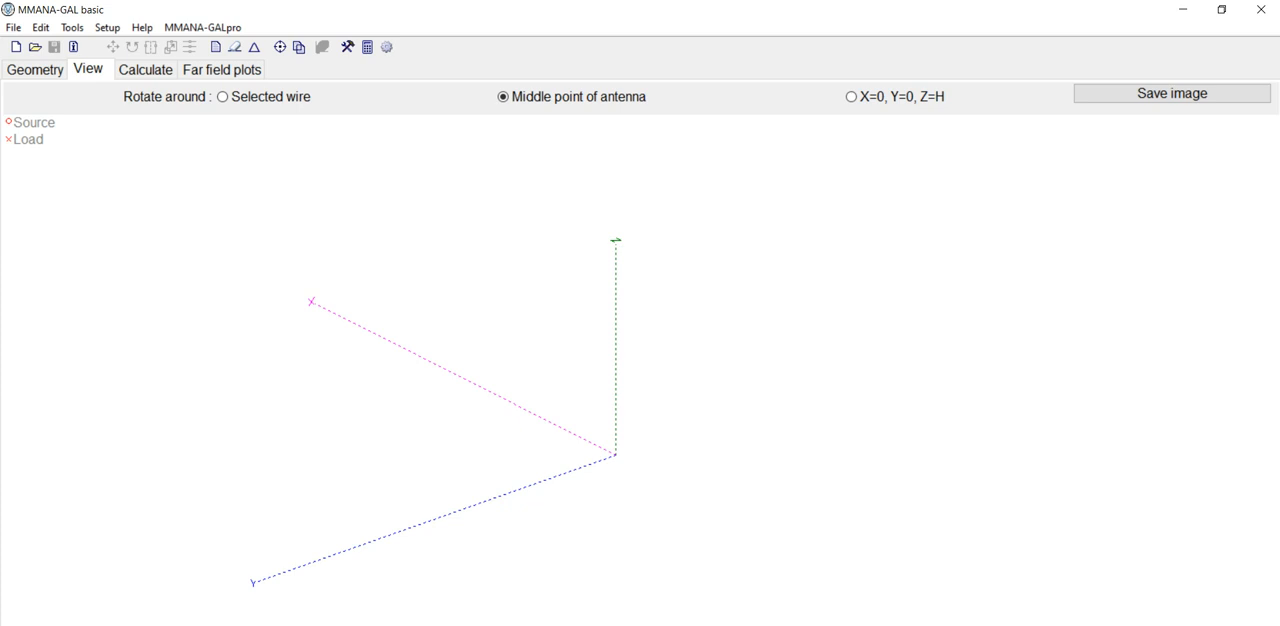
Create wire 1 as a vertical wire from the origin with Z2 = 0.15 m.
left_click(36, 68)
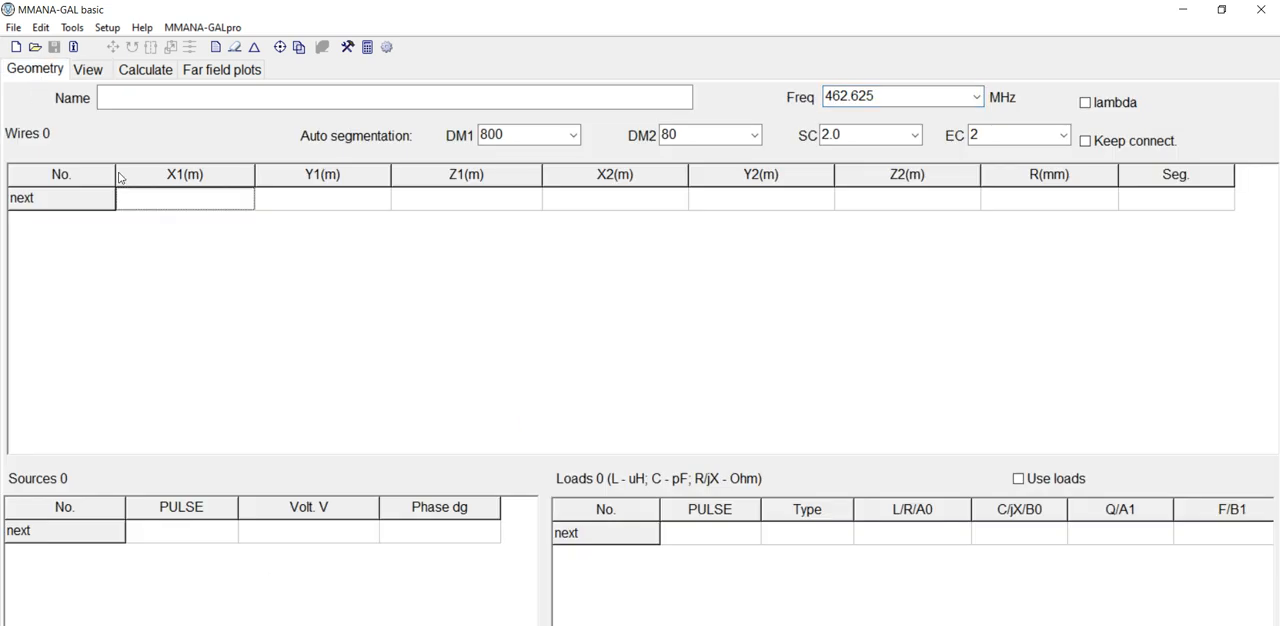
left_click(906, 198)
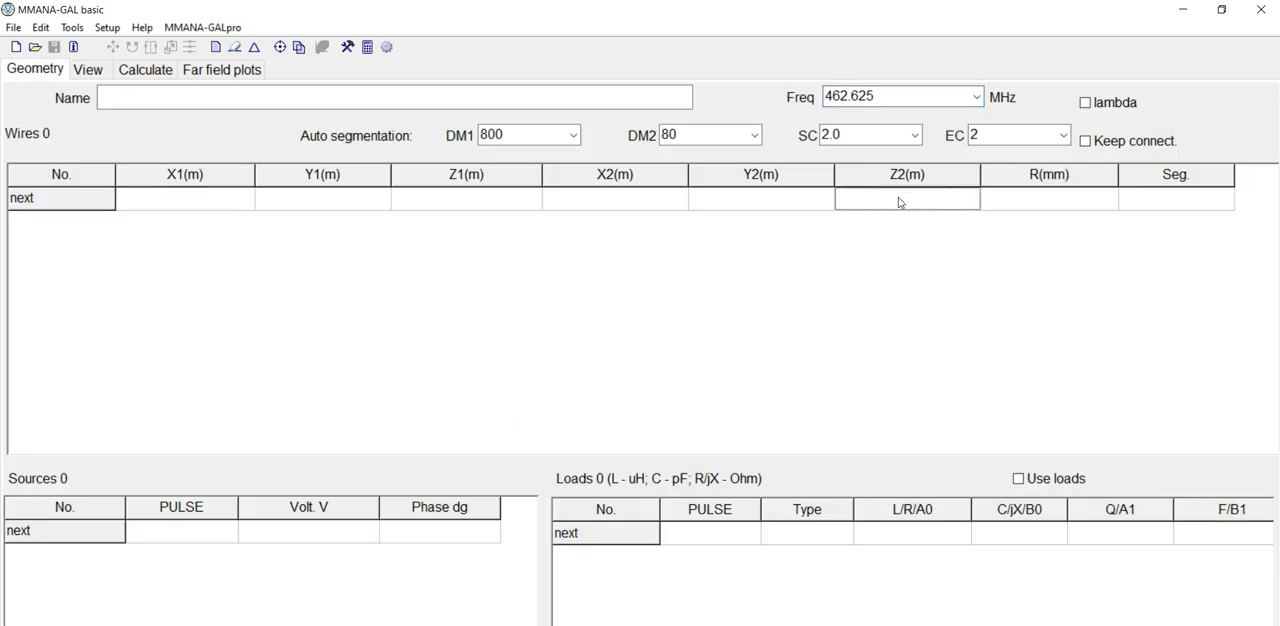
left_click(904, 198)
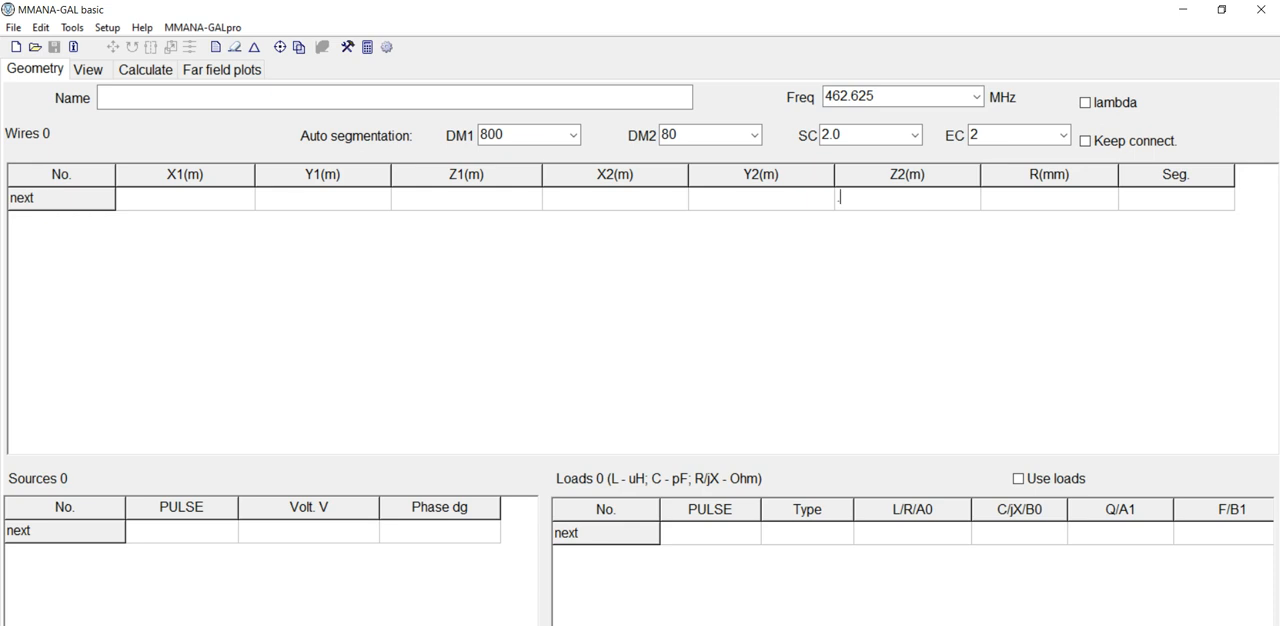
type(".15")
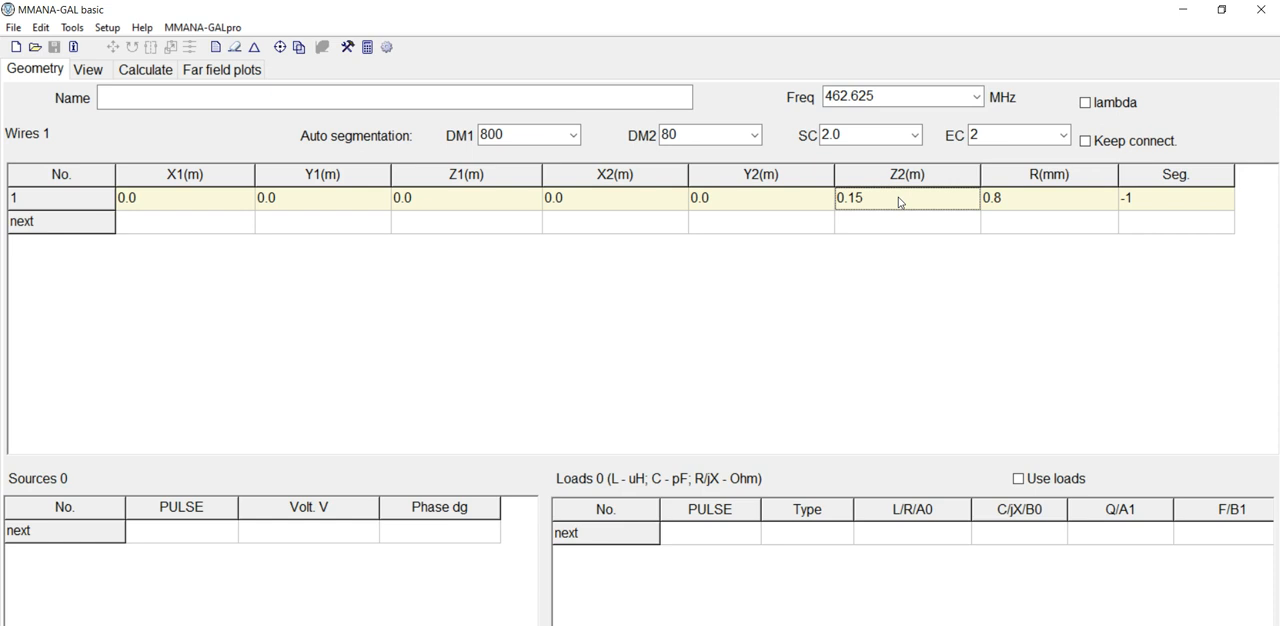
mouse_move(886, 200)
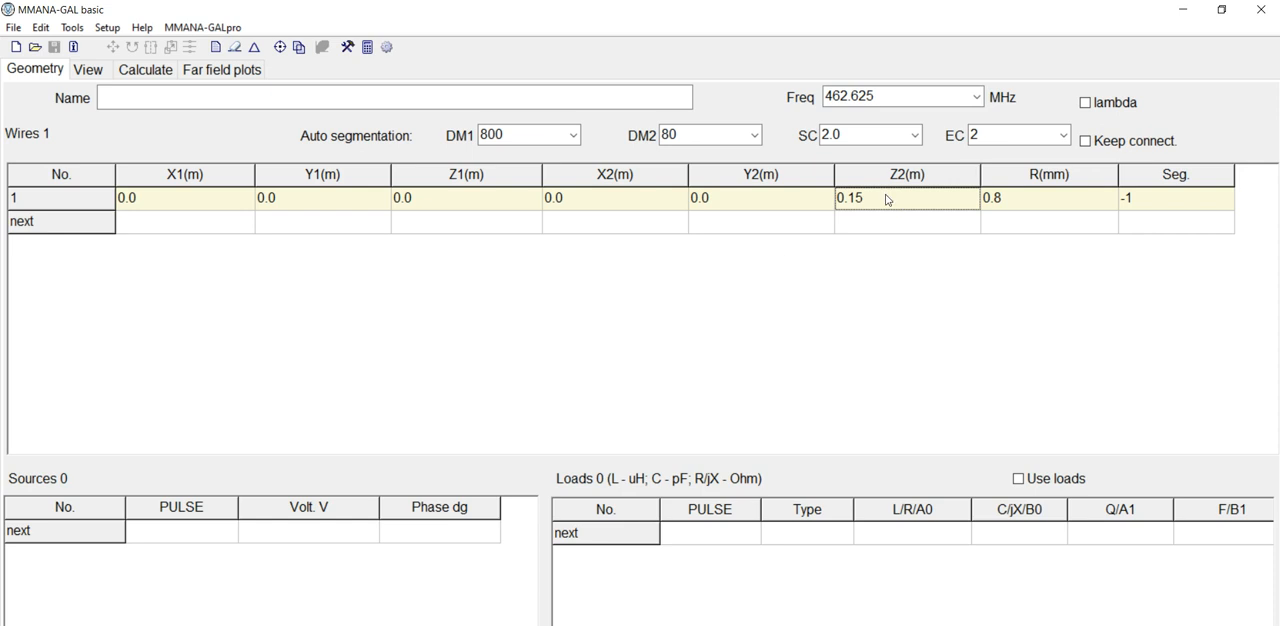
mouse_move(882, 210)
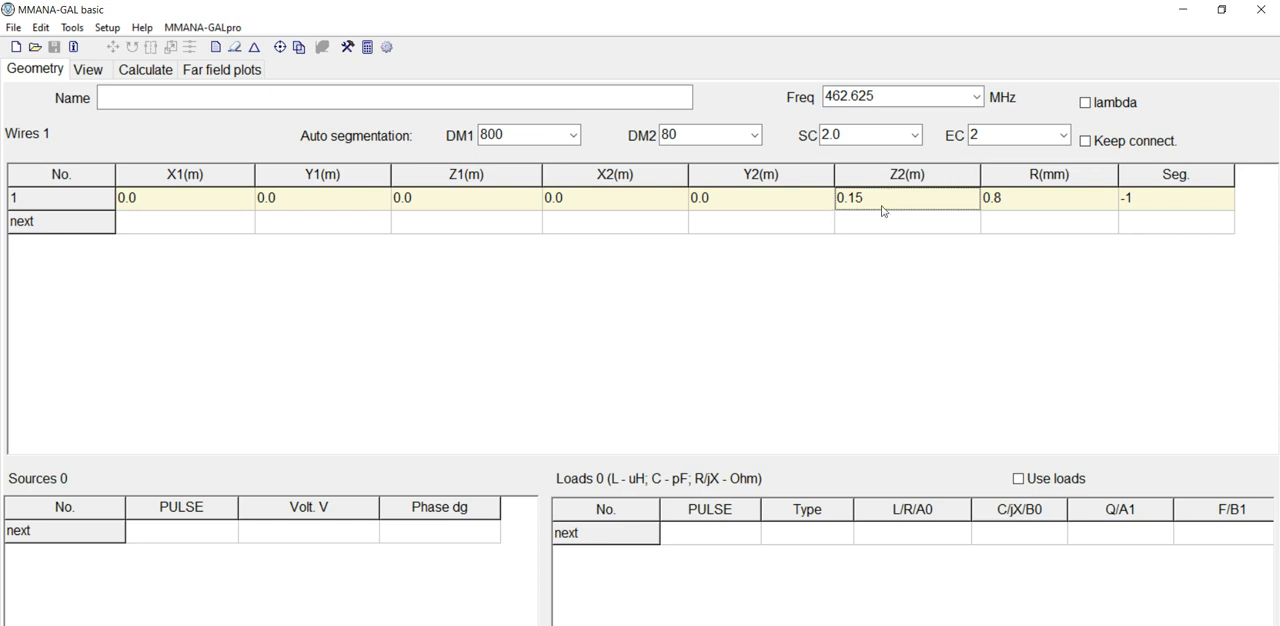
View the 0.15 m vertical wire in 3D and select it to show its details.
left_click(88, 68)
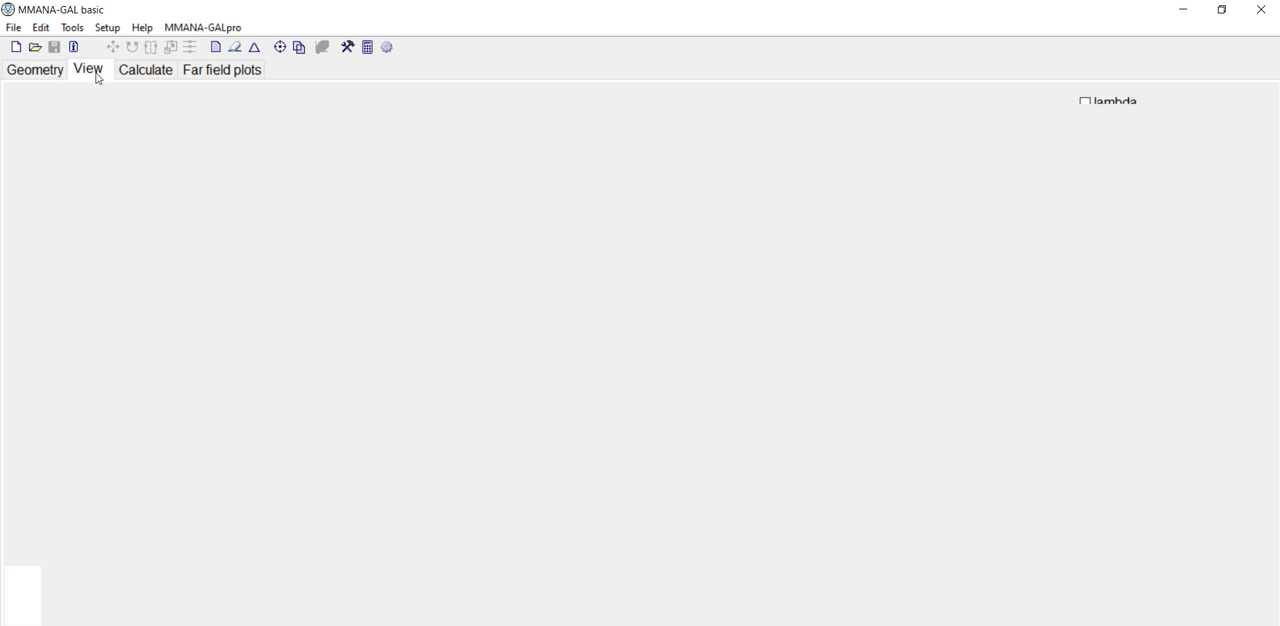
left_click(88, 68)
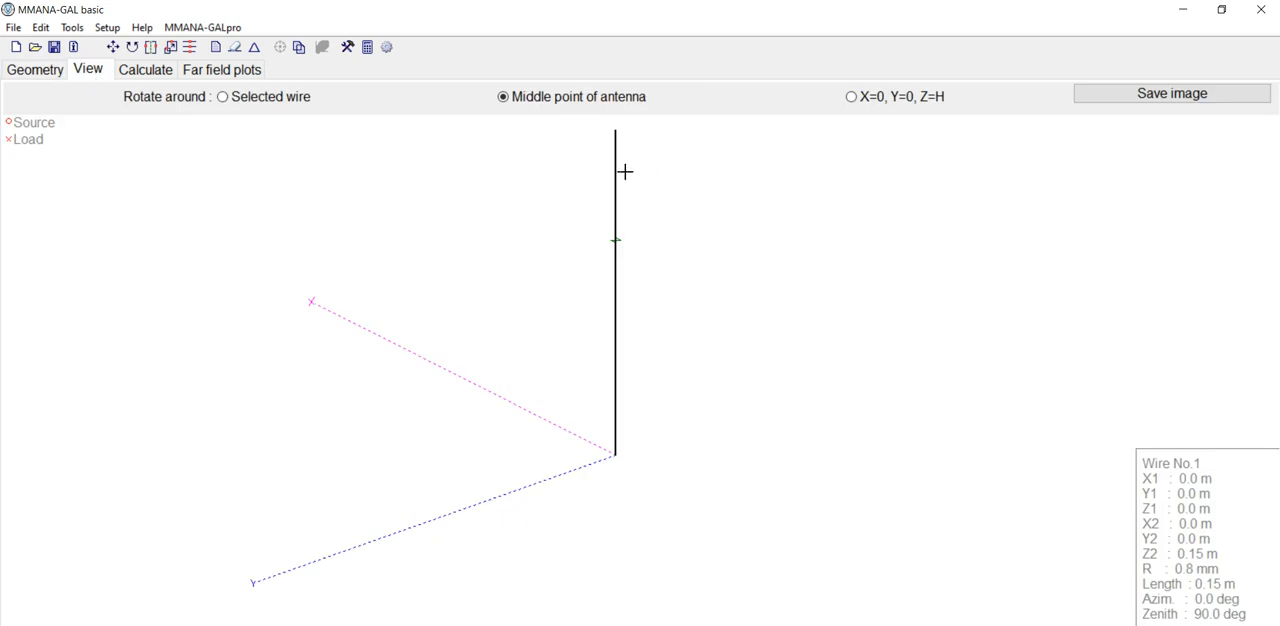
mouse_move(548, 260)
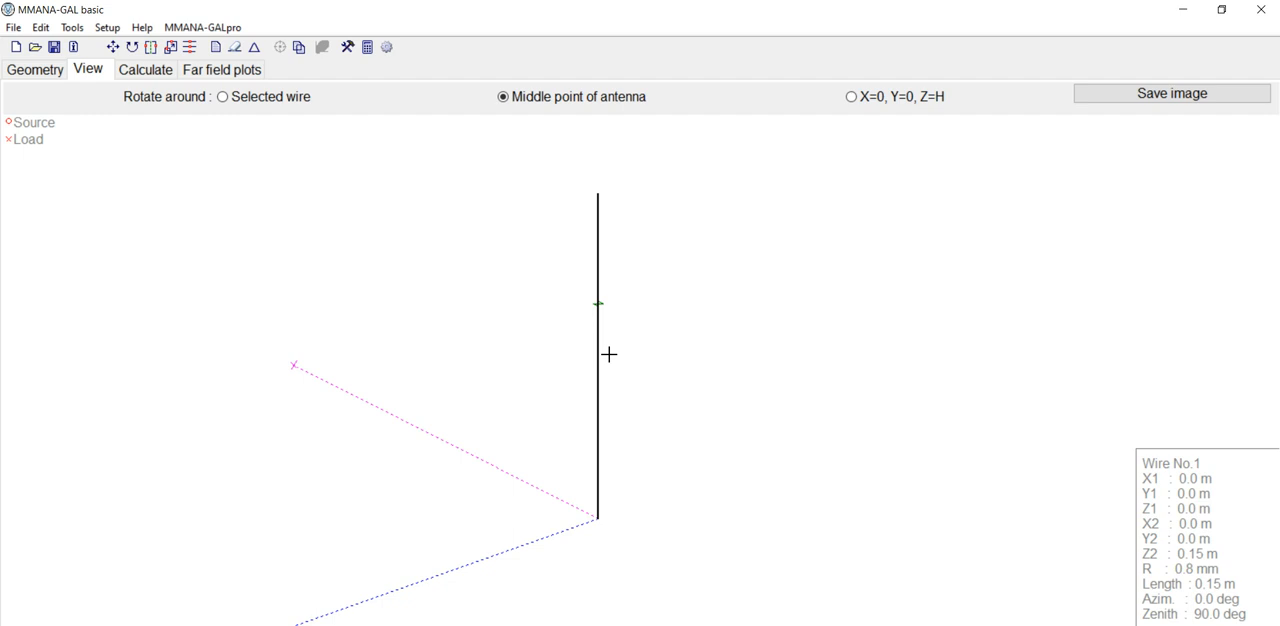
mouse_move(548, 344)
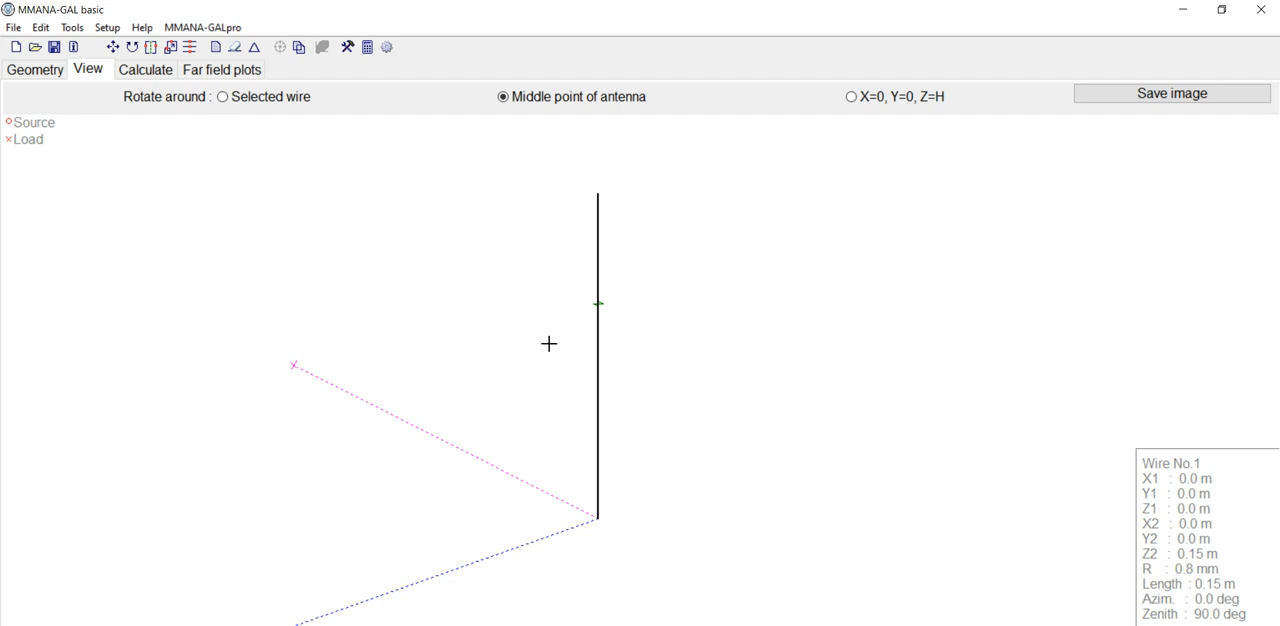
mouse_move(610, 378)
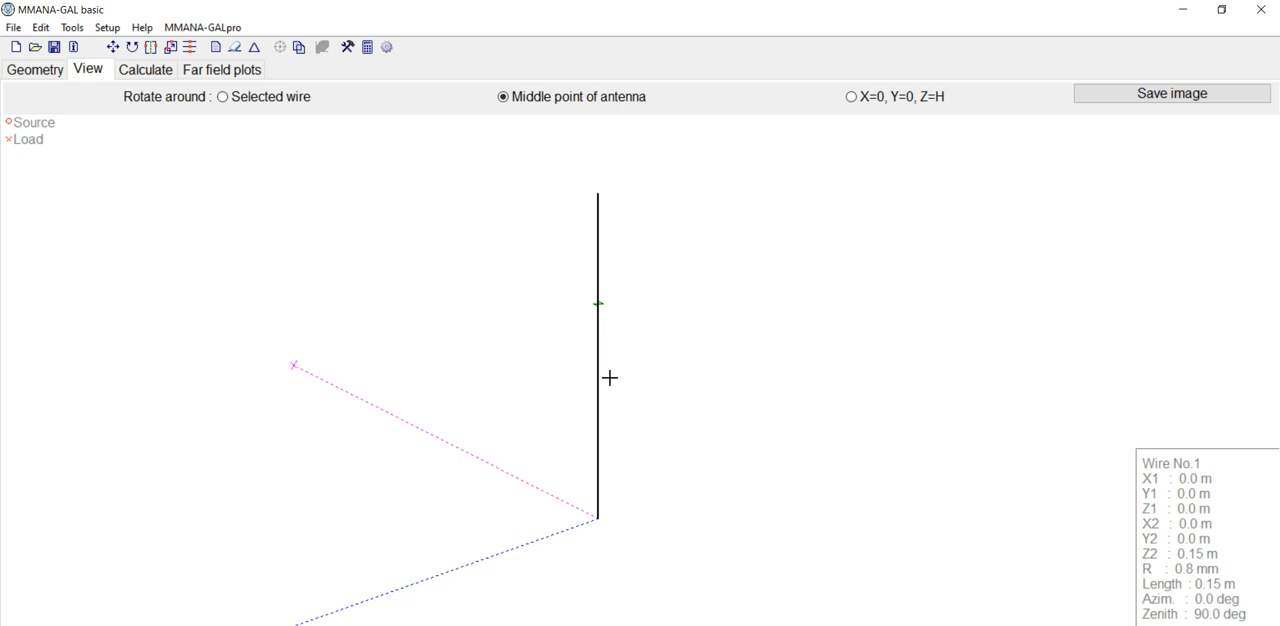
mouse_move(612, 518)
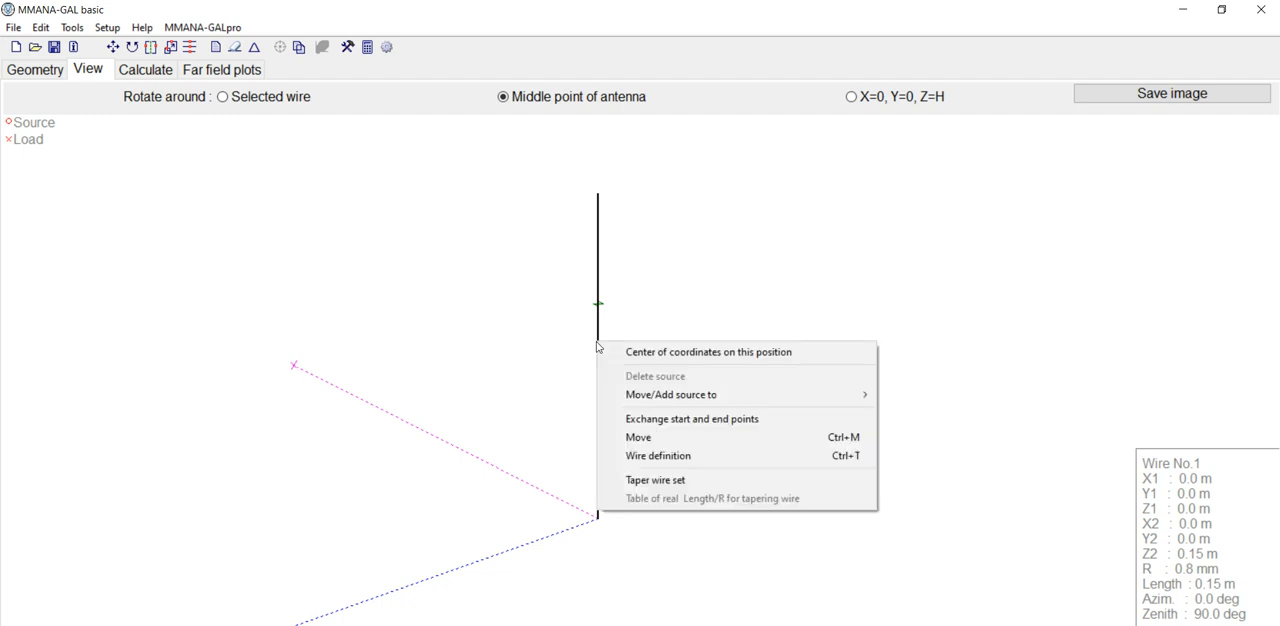
mouse_move(672, 394)
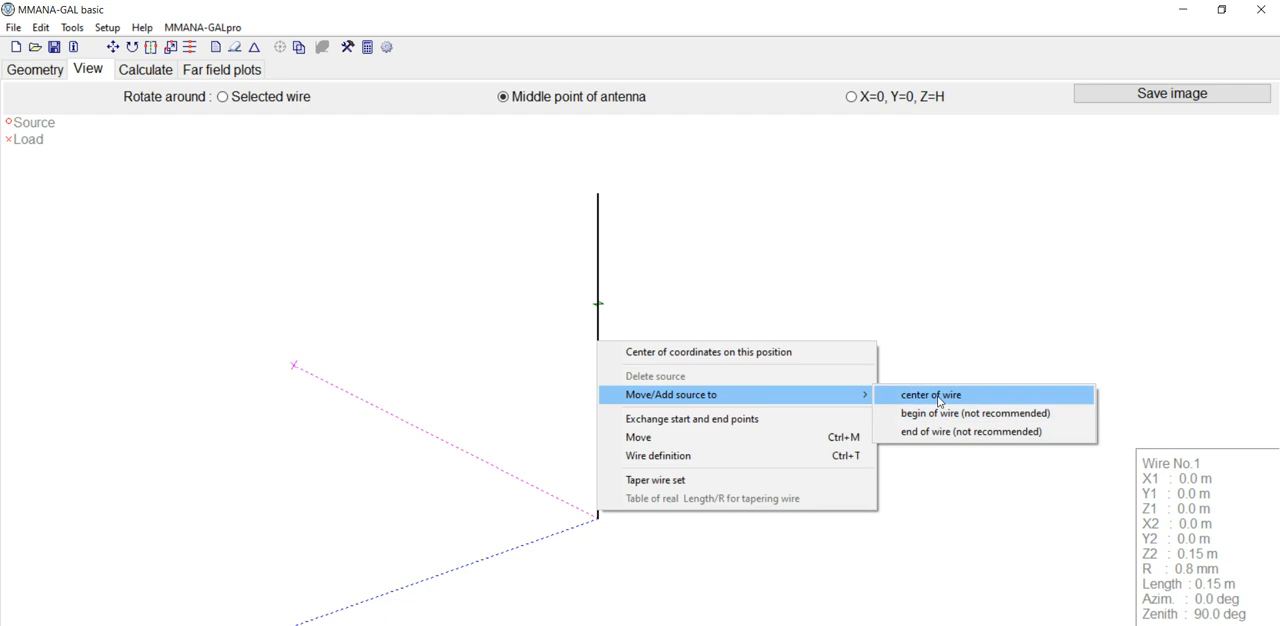
mouse_move(932, 412)
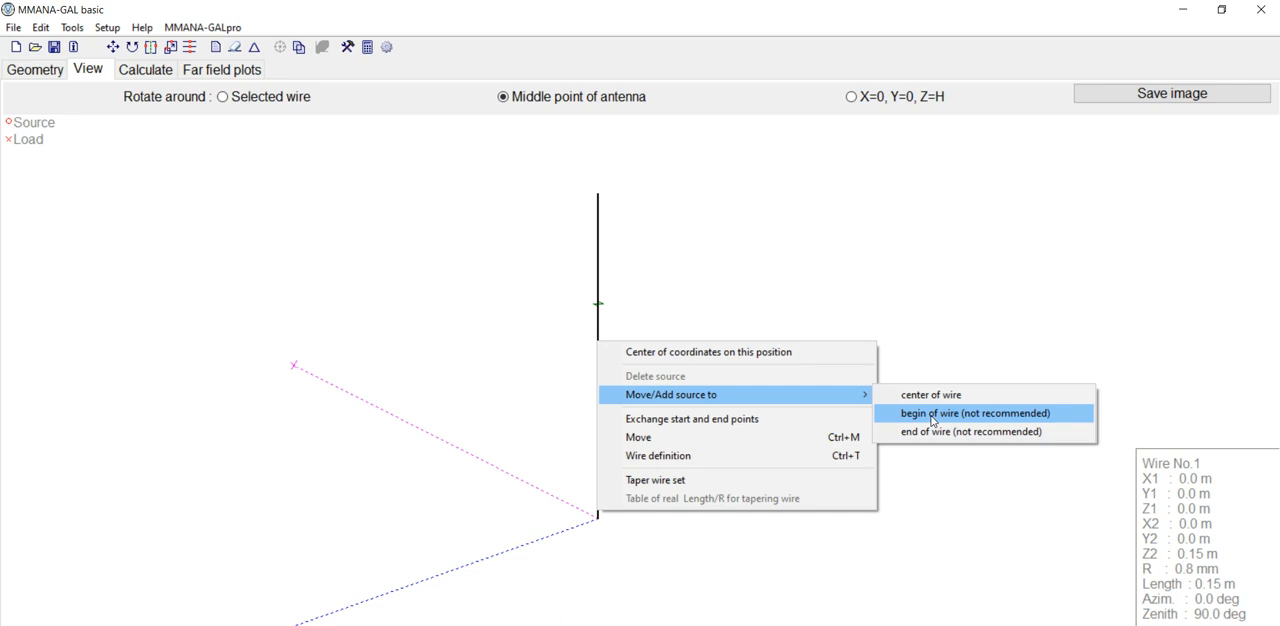
mouse_move(924, 432)
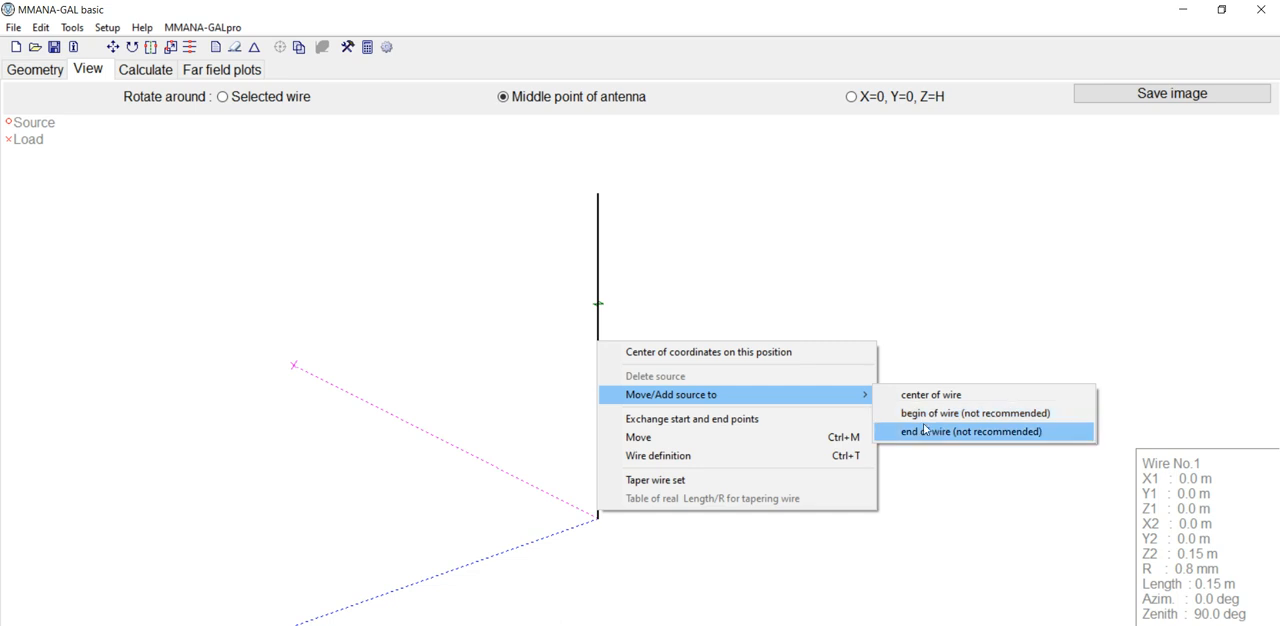
Place the feed source at the end of the vertical wire.
left_click(968, 432)
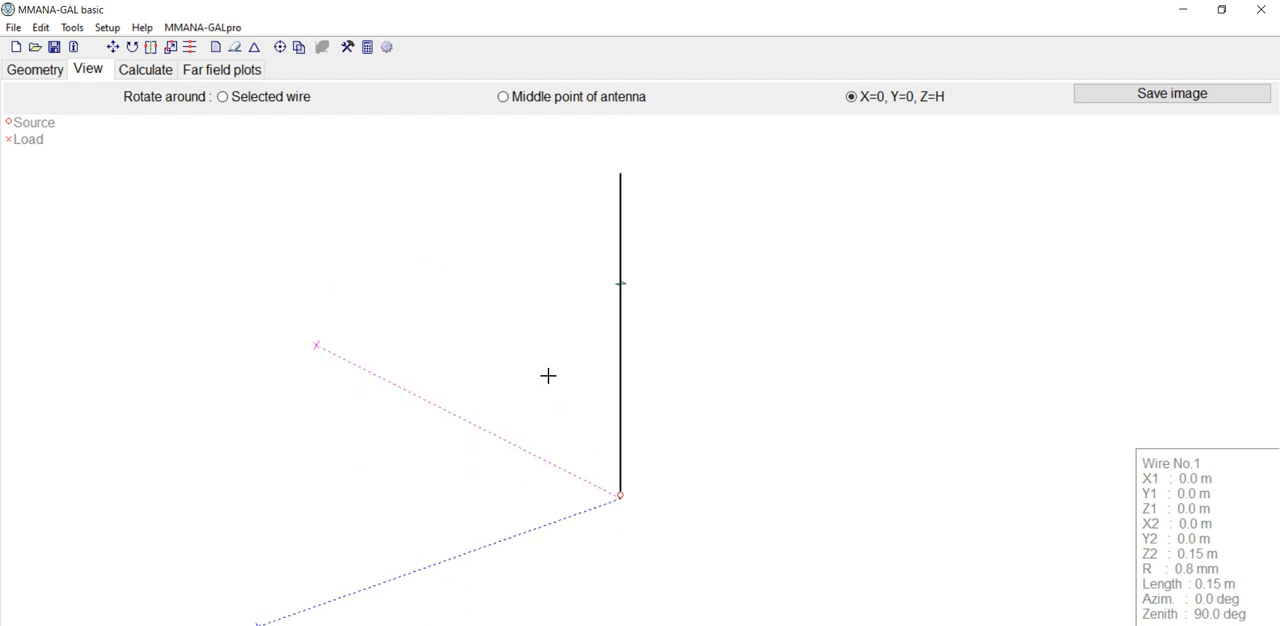
Set added height to 0 m and material to Cu wire in the calculation settings.
left_click(144, 68)
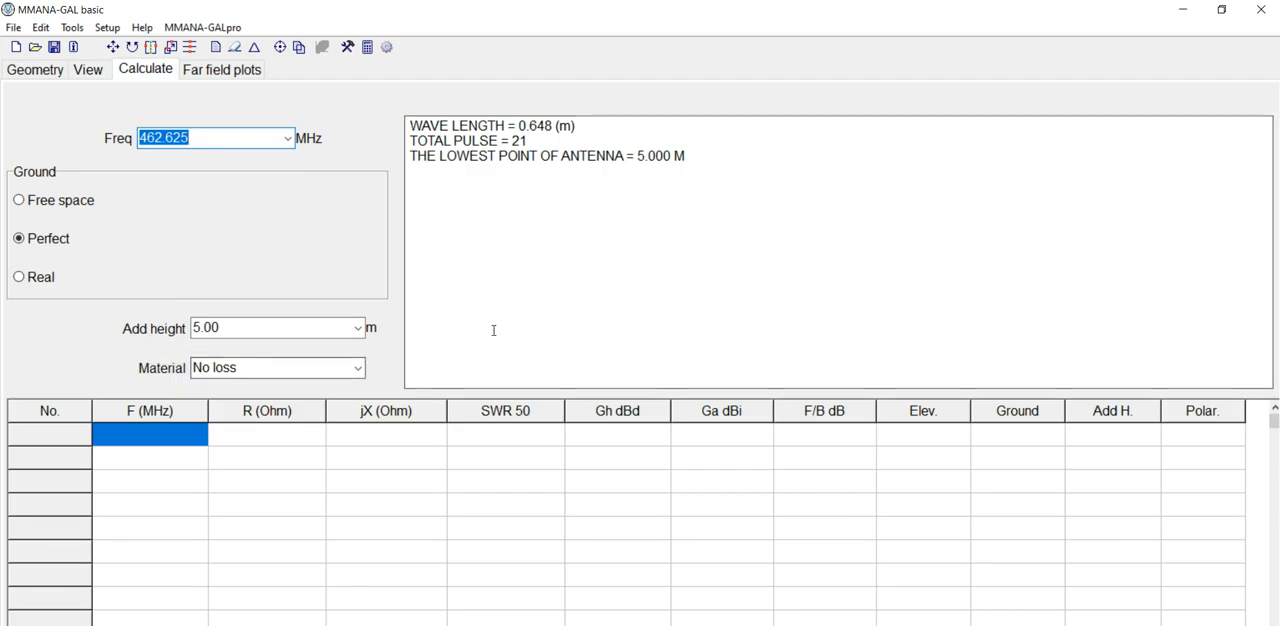
left_click(288, 138)
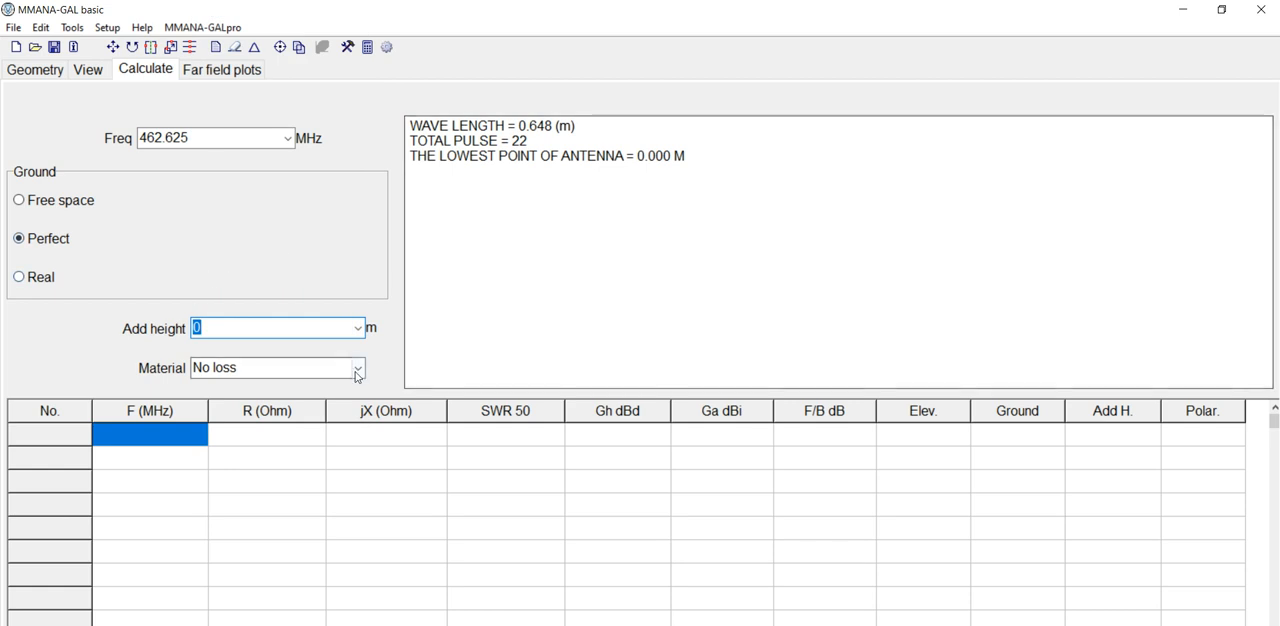
left_click(356, 368)
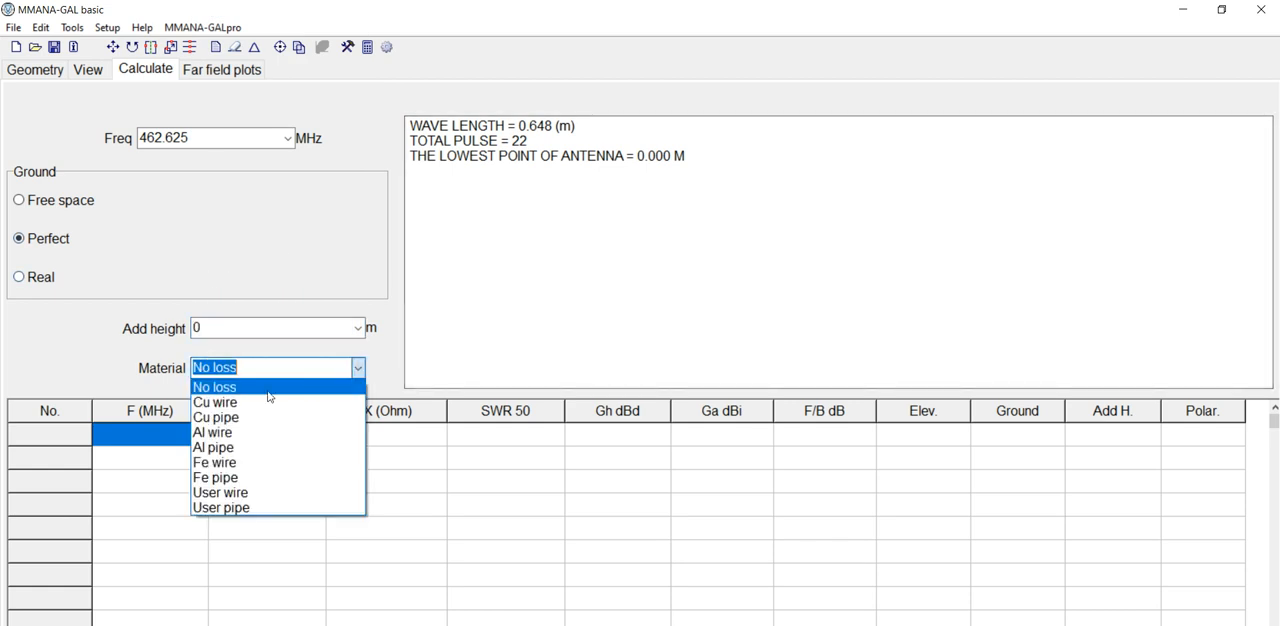
mouse_move(216, 402)
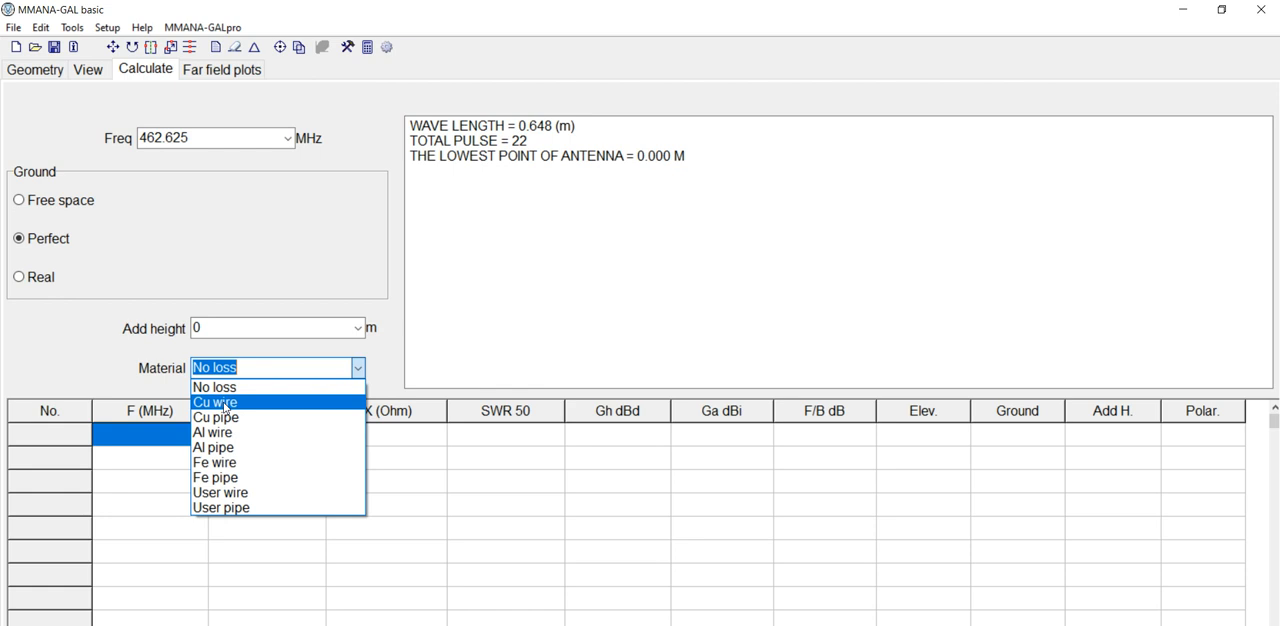
left_click(216, 402)
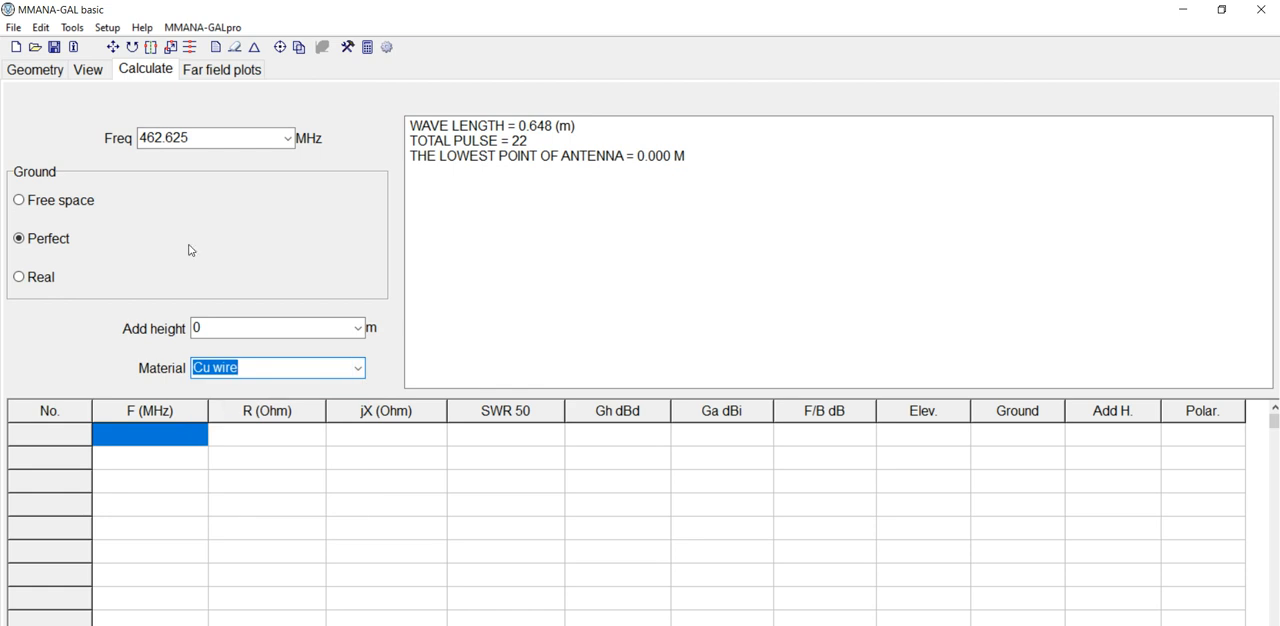
mouse_move(240, 252)
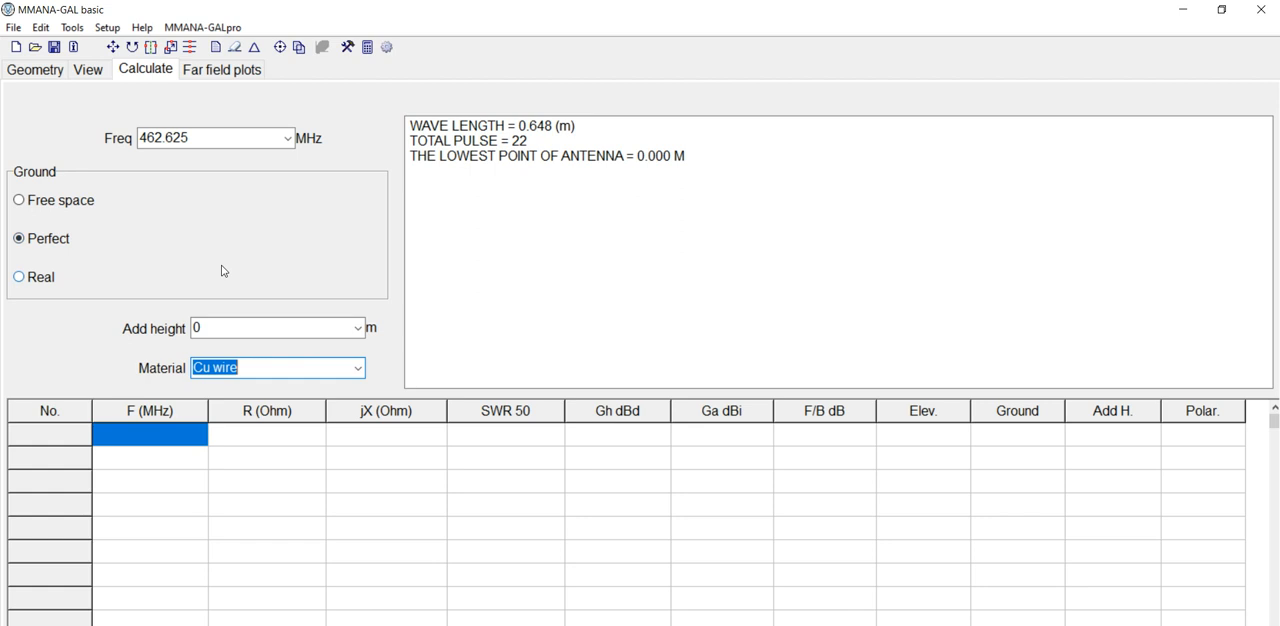
mouse_move(36, 164)
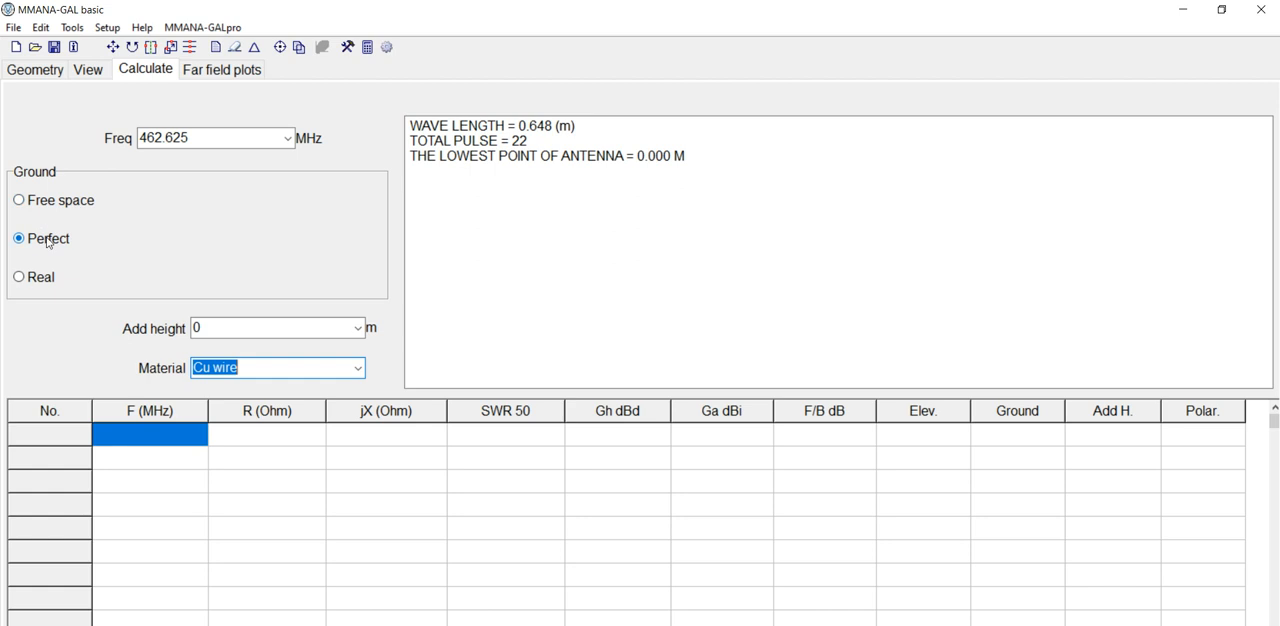
Select Real ground and bring up its setup (dielectric 13.0, conductivity 5.0 mS/m).
left_click(20, 276)
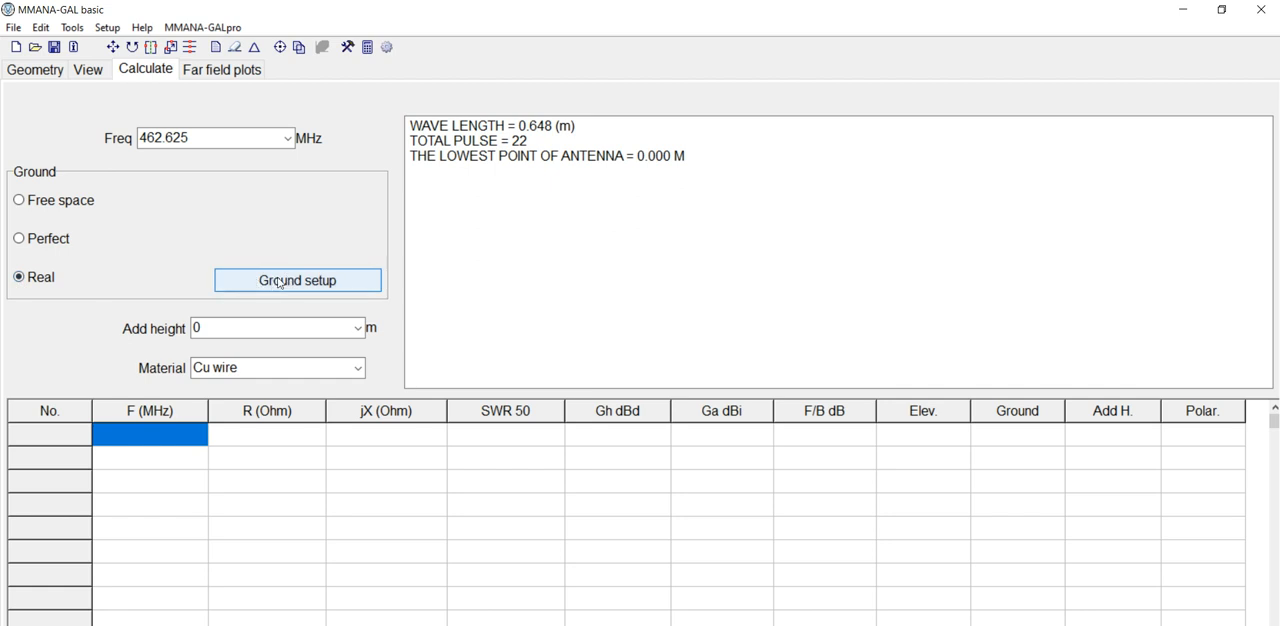
left_click(296, 280)
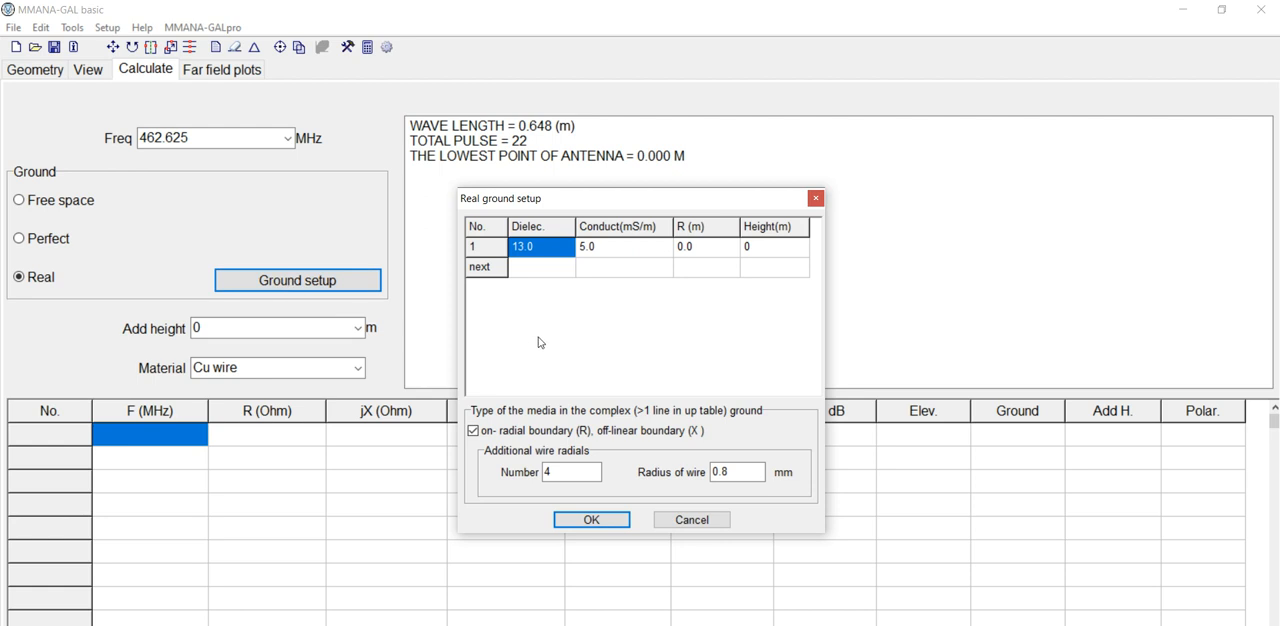
mouse_move(548, 260)
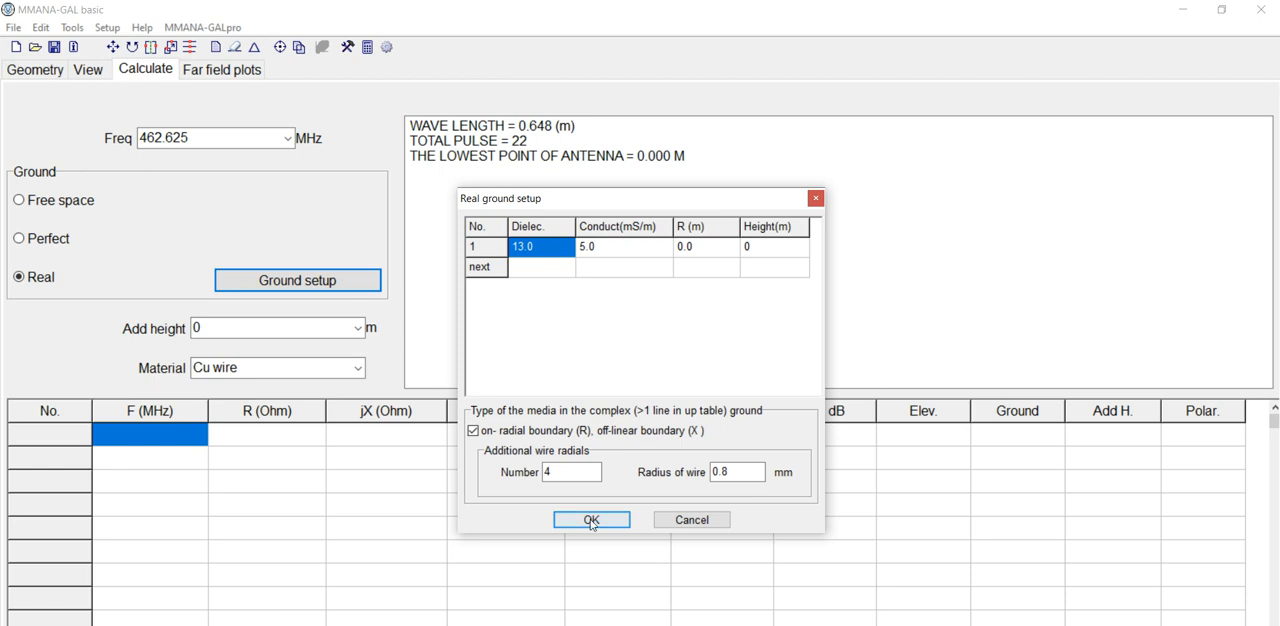
Accept the real ground parameters with OK.
left_click(592, 520)
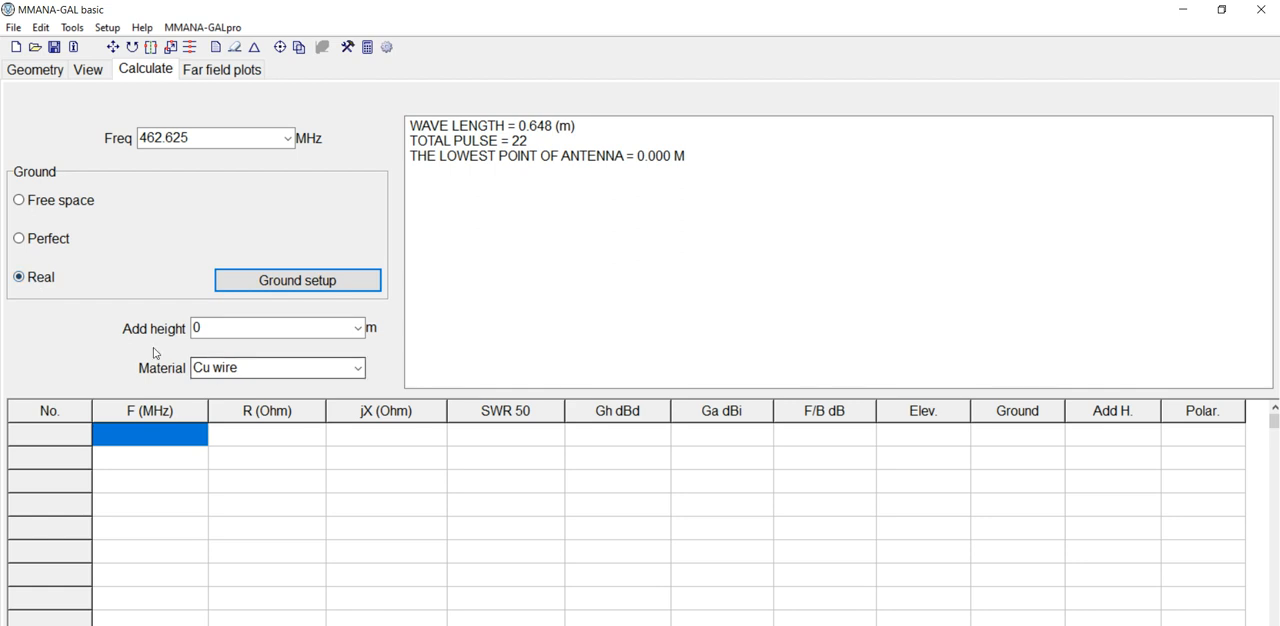
mouse_move(276, 332)
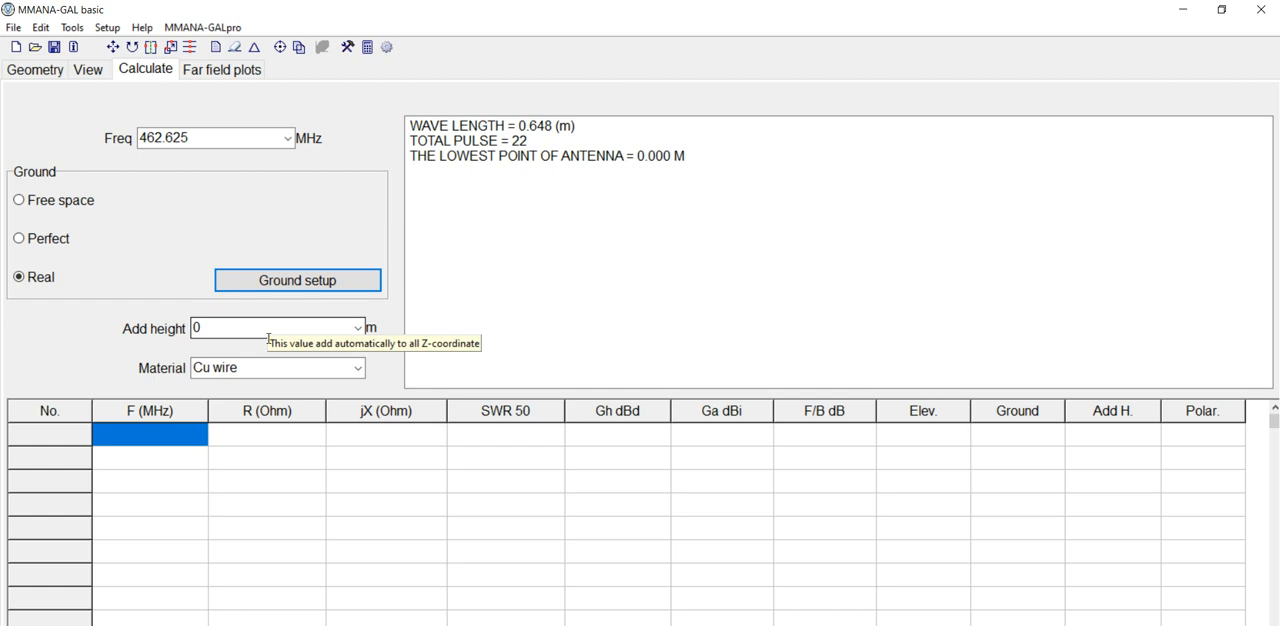
mouse_move(100, 588)
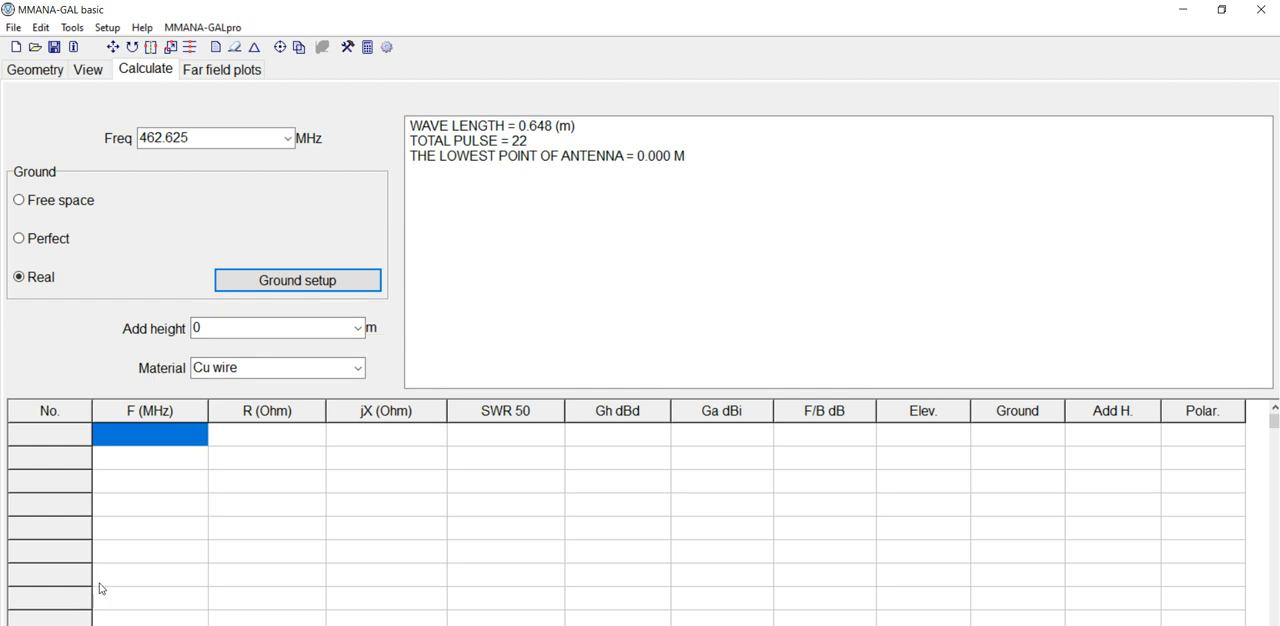
mouse_move(100, 588)
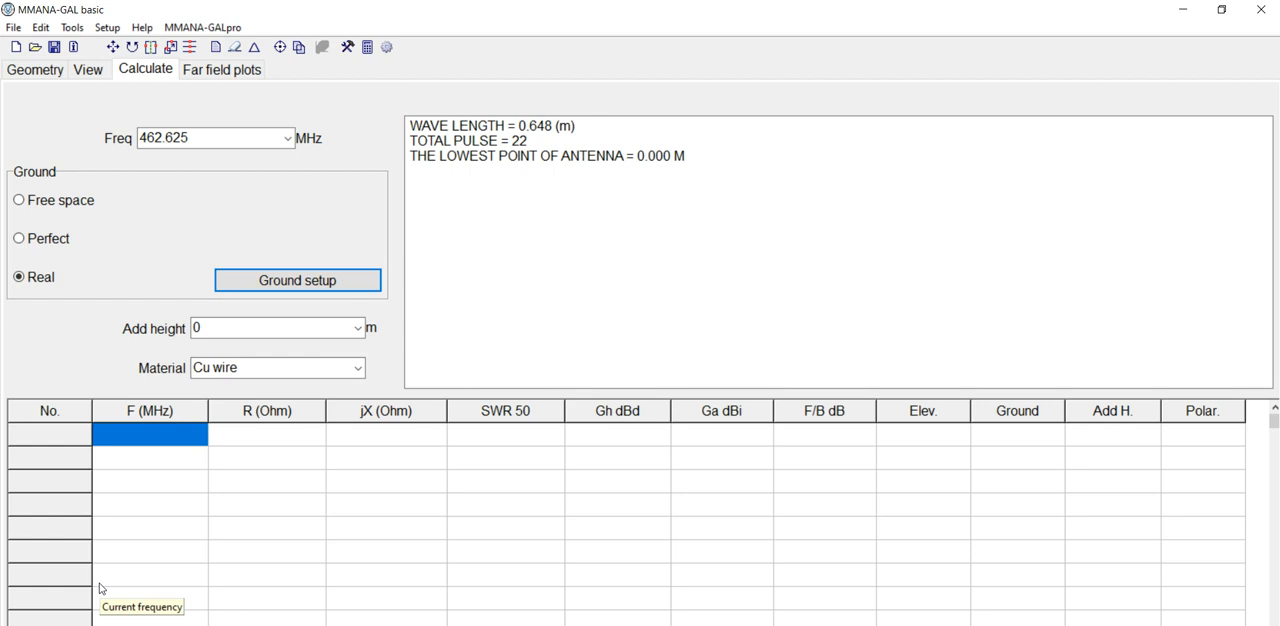
mouse_move(88, 594)
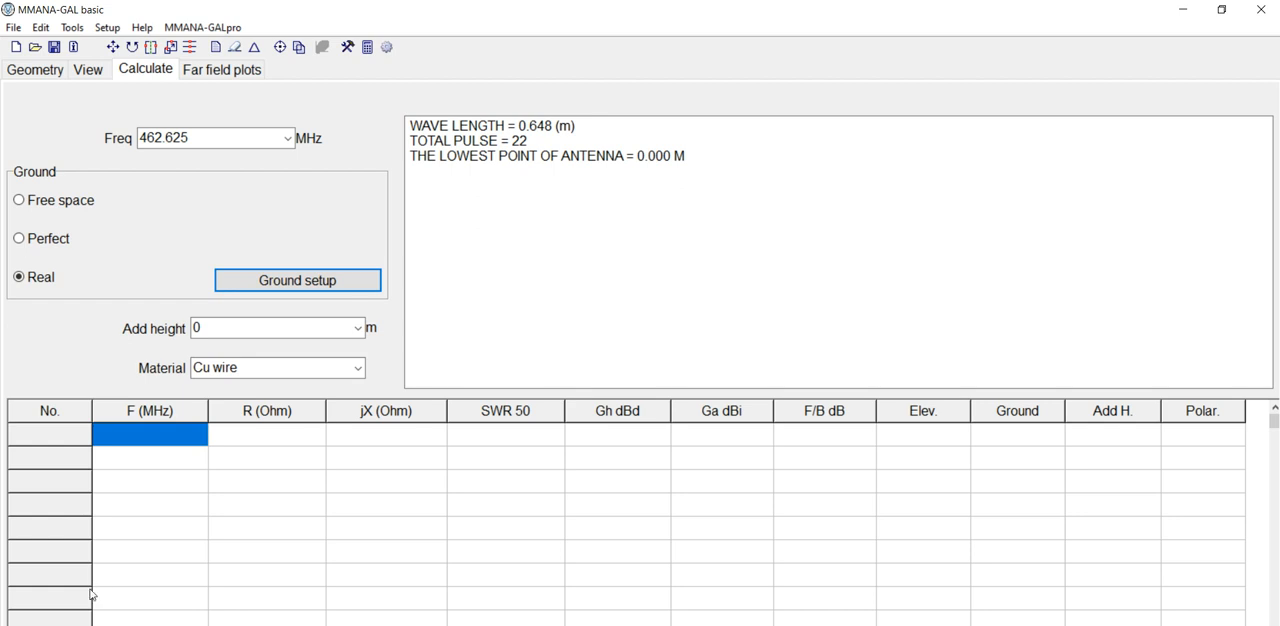
mouse_move(92, 576)
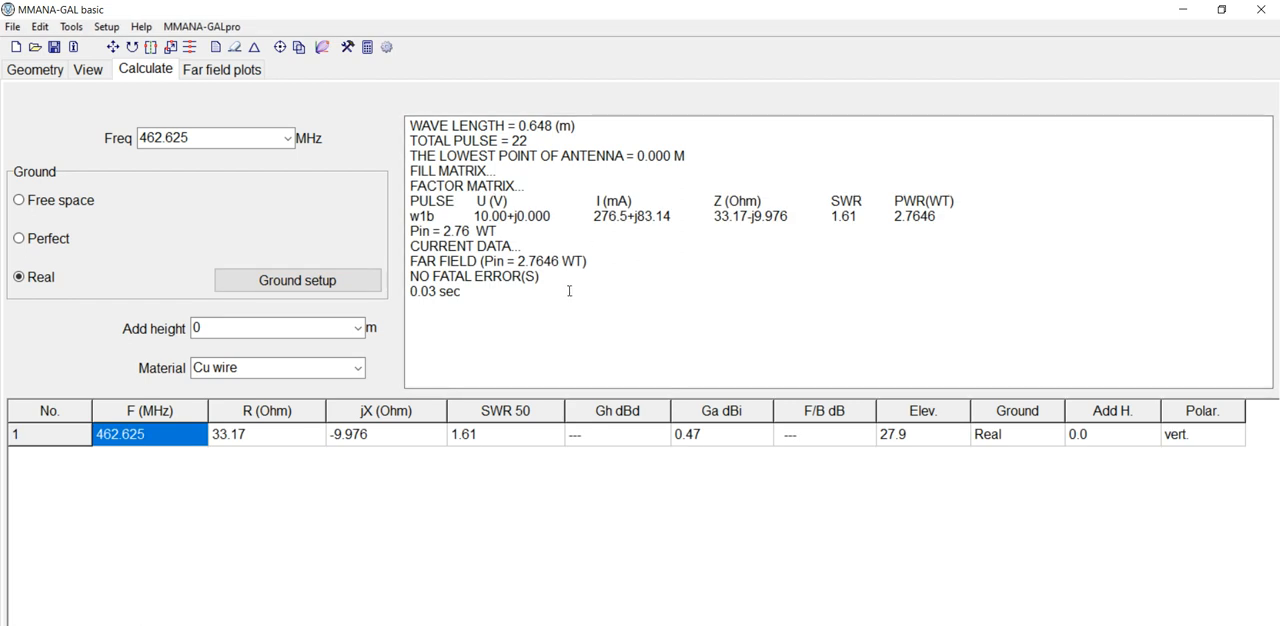
mouse_move(500, 364)
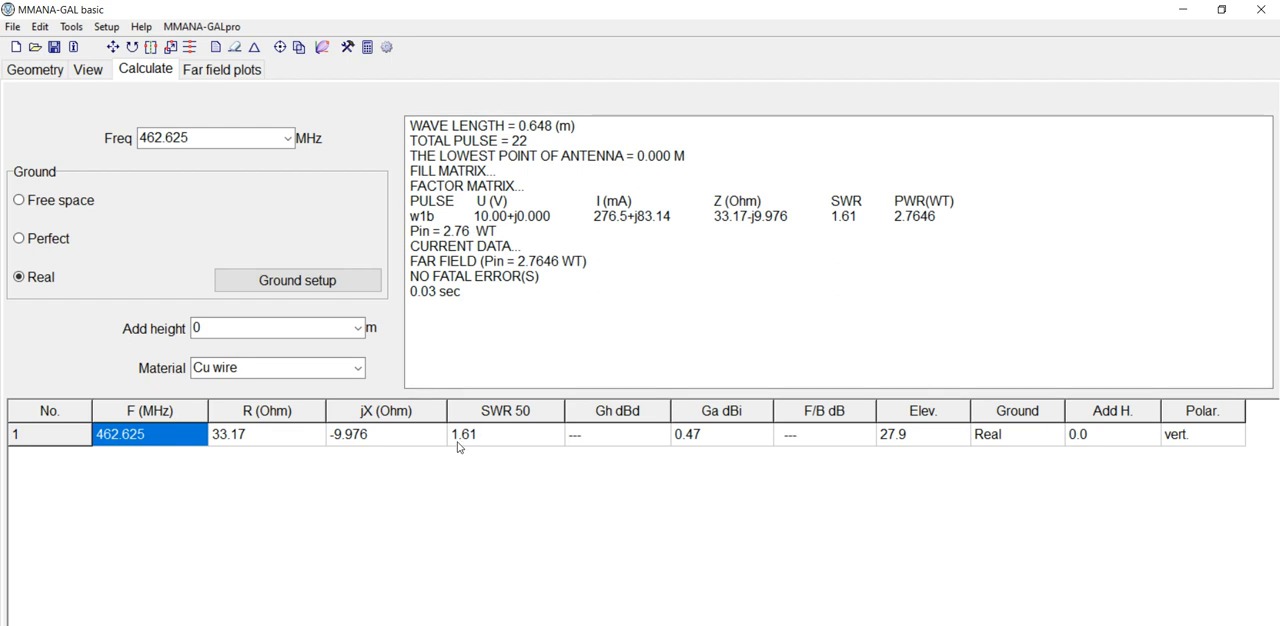
mouse_move(464, 548)
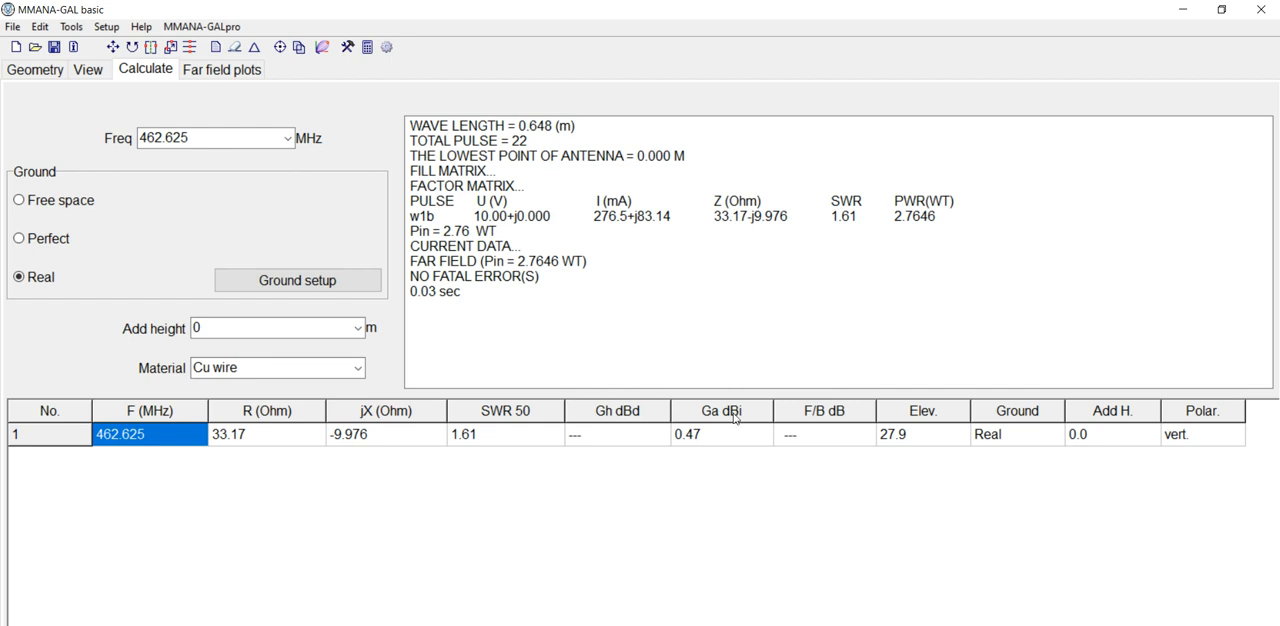
mouse_move(726, 454)
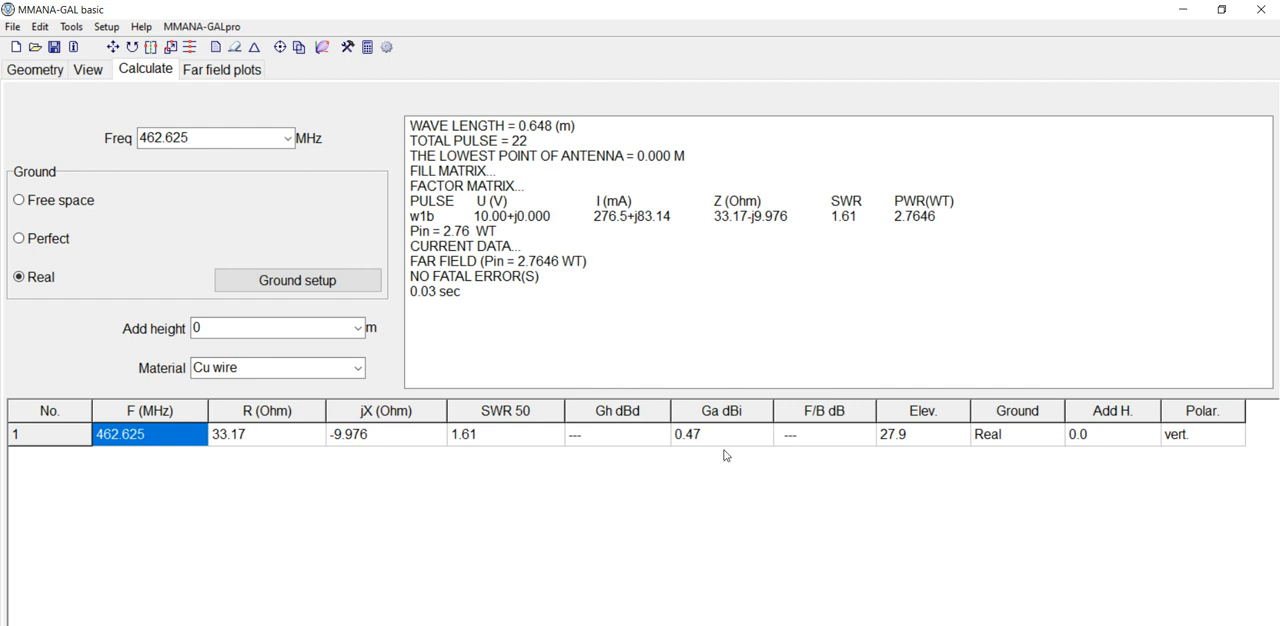
mouse_move(1184, 436)
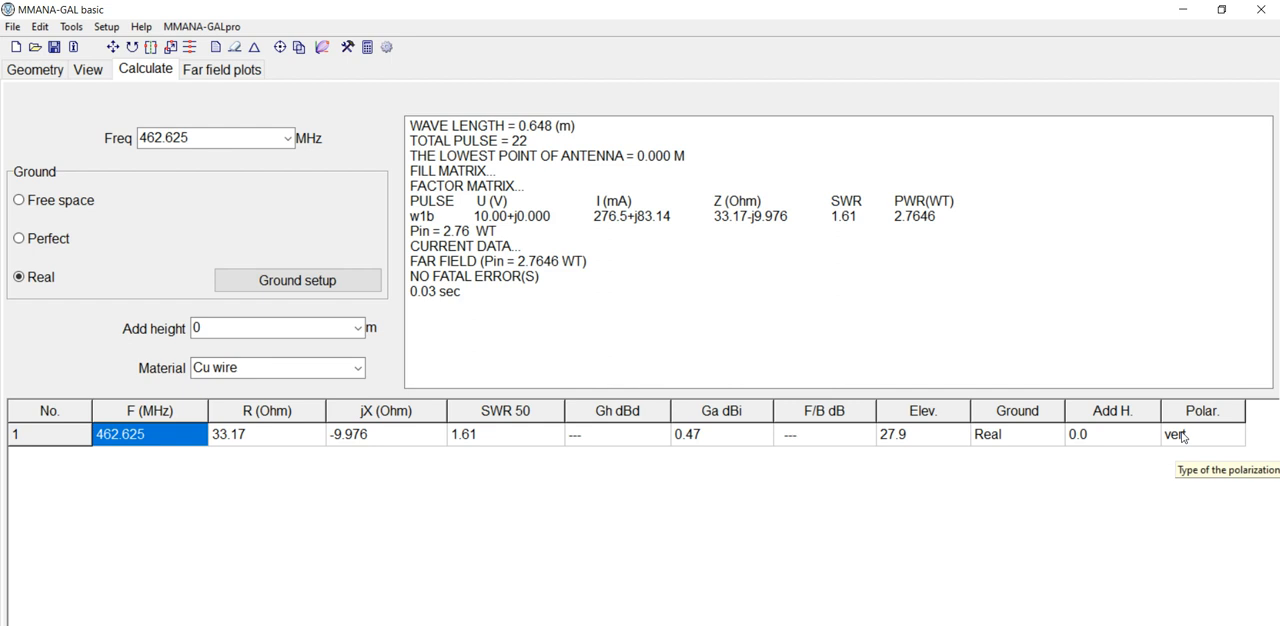
mouse_move(1004, 440)
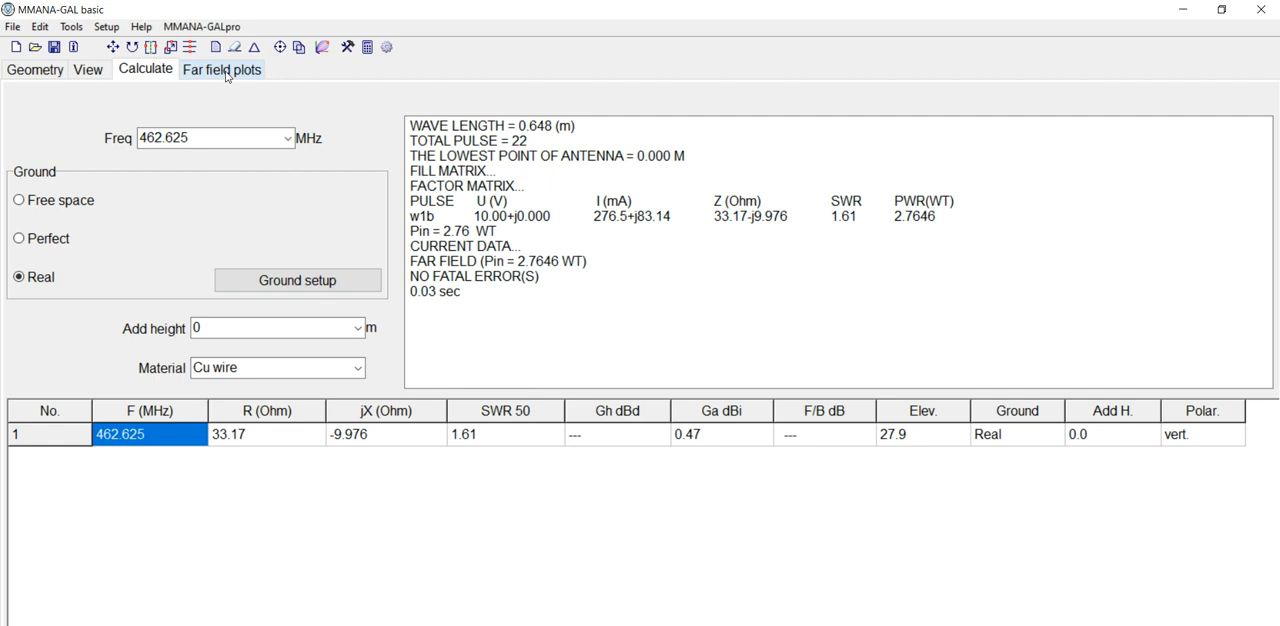
Show the far-field radiation pattern plots of the vertical.
left_click(220, 68)
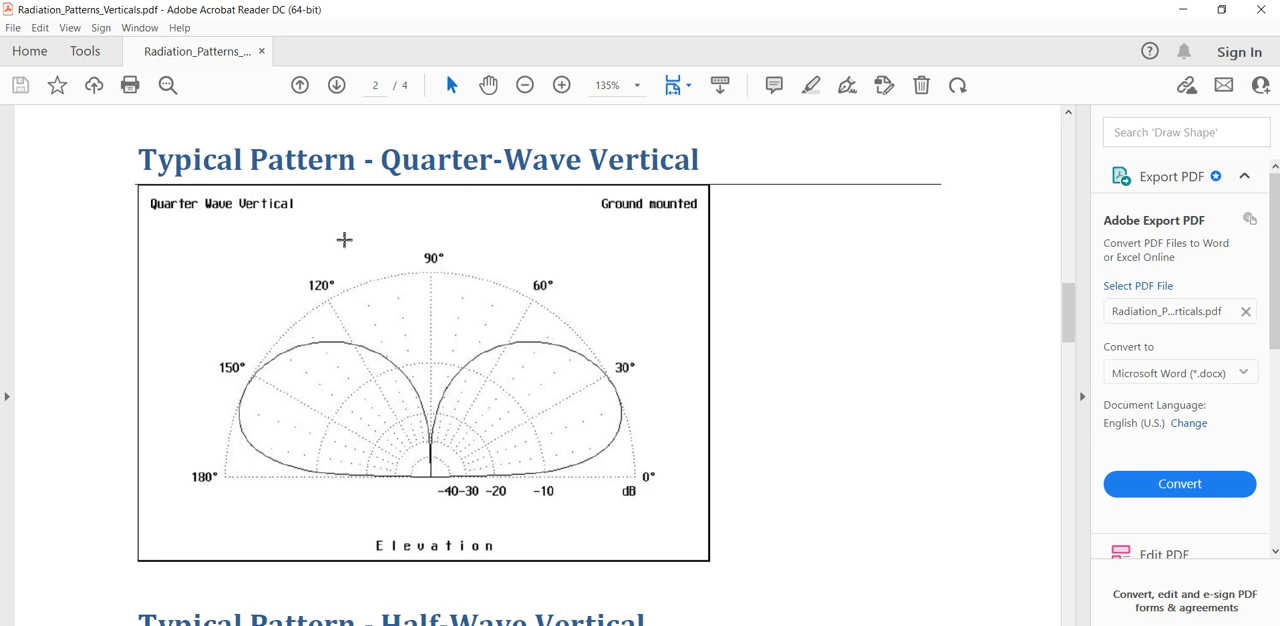
mouse_move(400, 158)
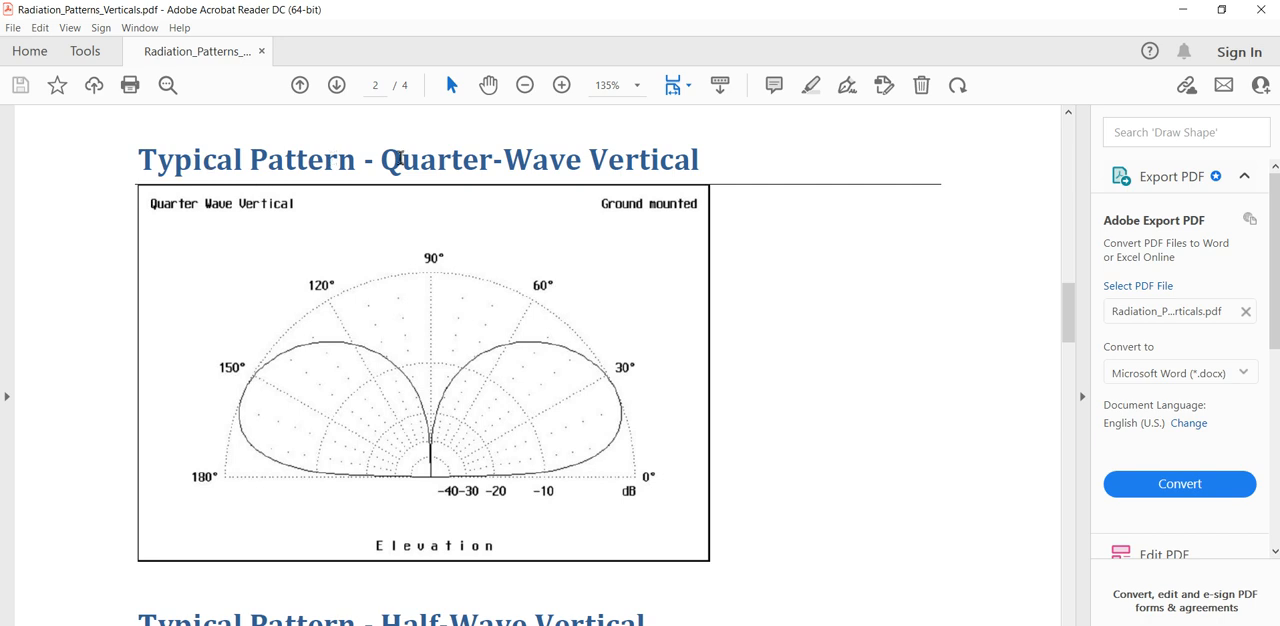
mouse_move(504, 120)
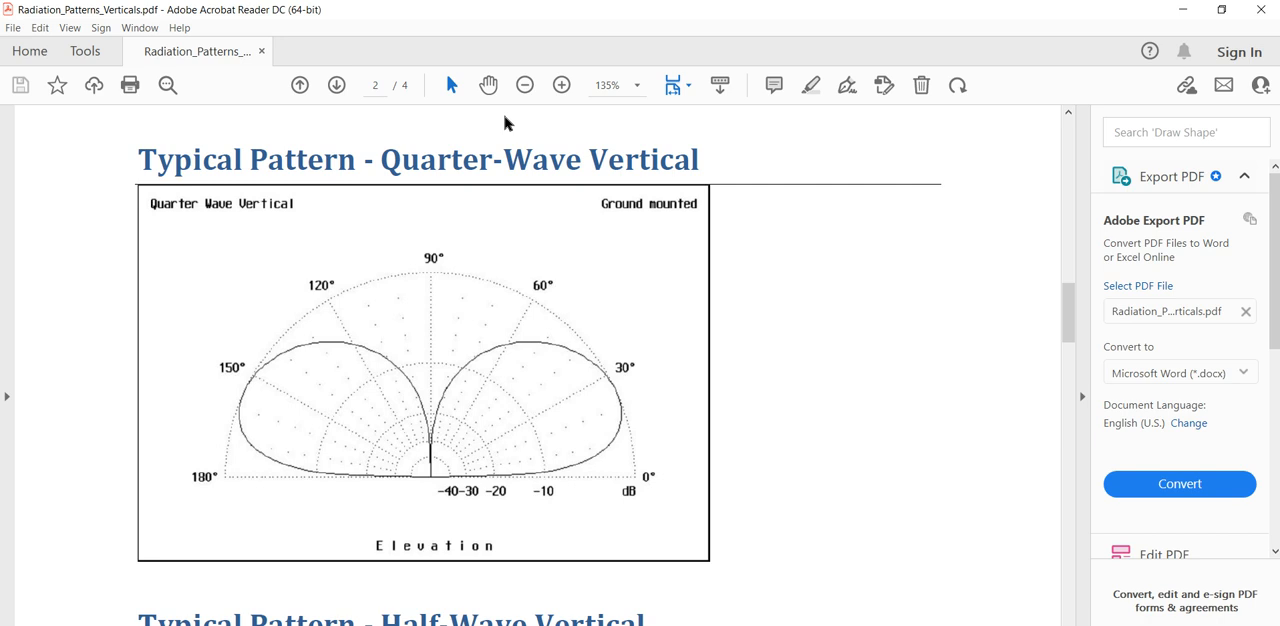
mouse_move(390, 528)
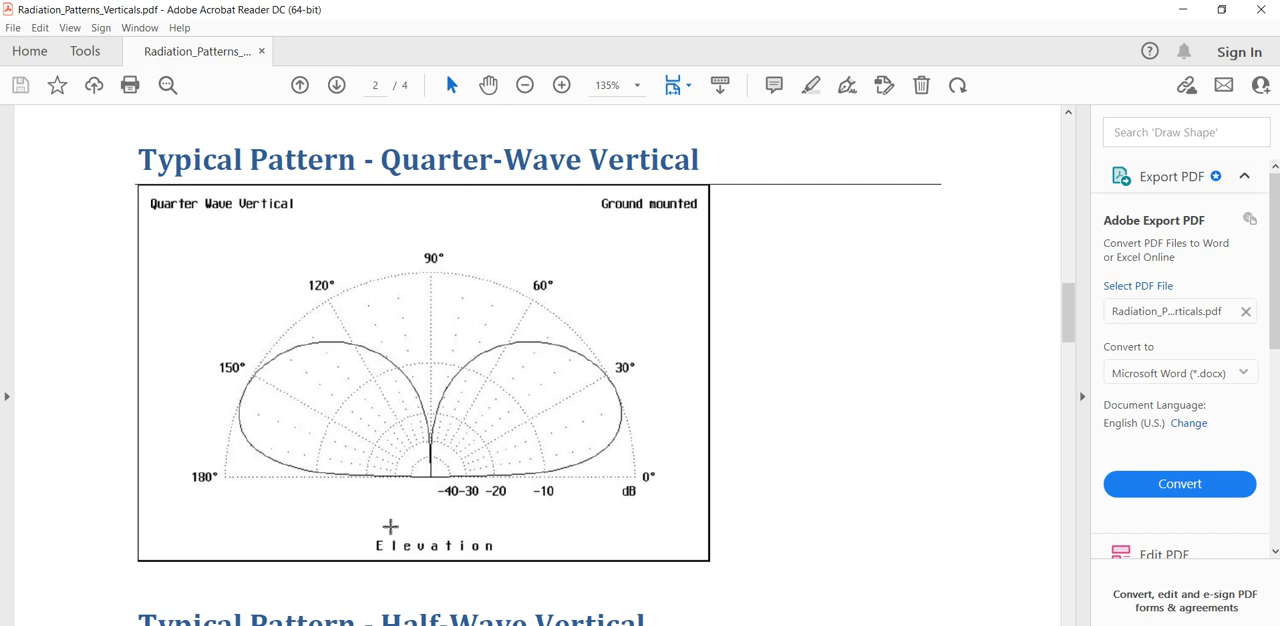
mouse_move(302, 344)
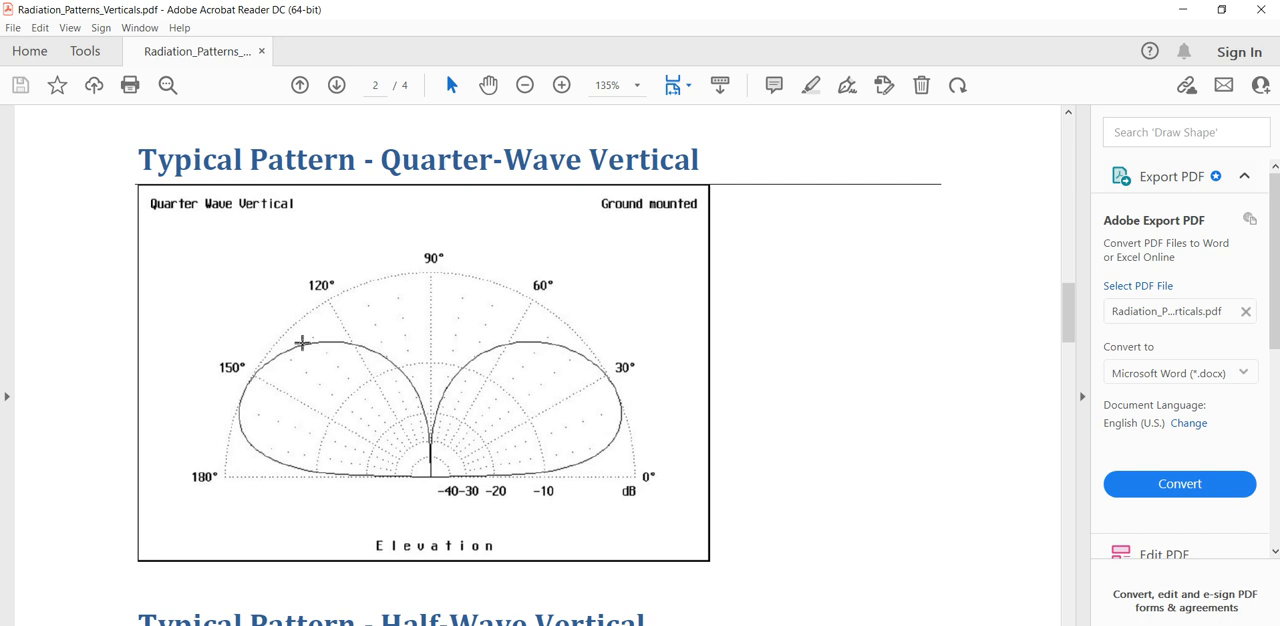
mouse_move(616, 424)
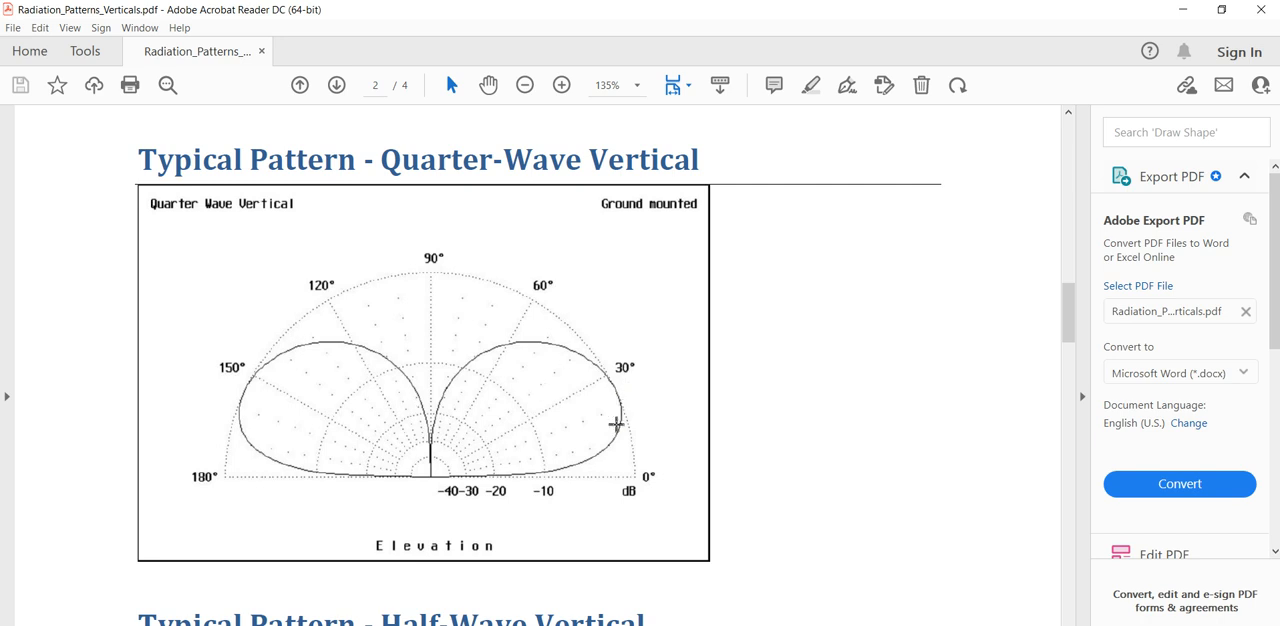
mouse_move(476, 486)
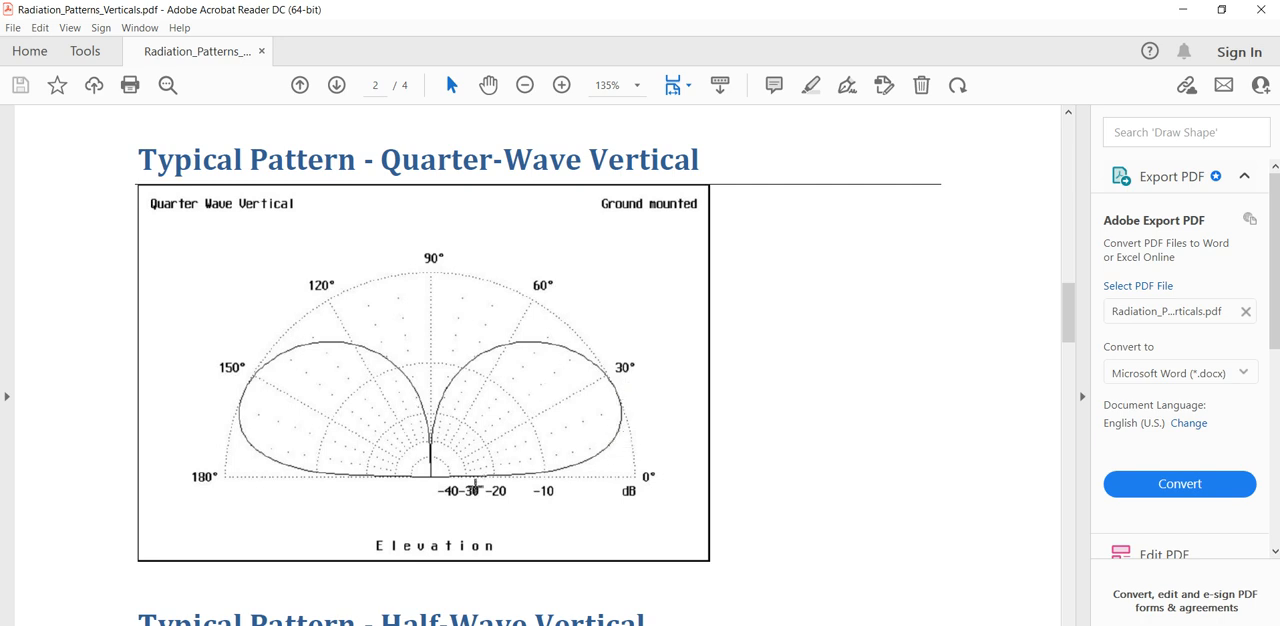
mouse_move(448, 408)
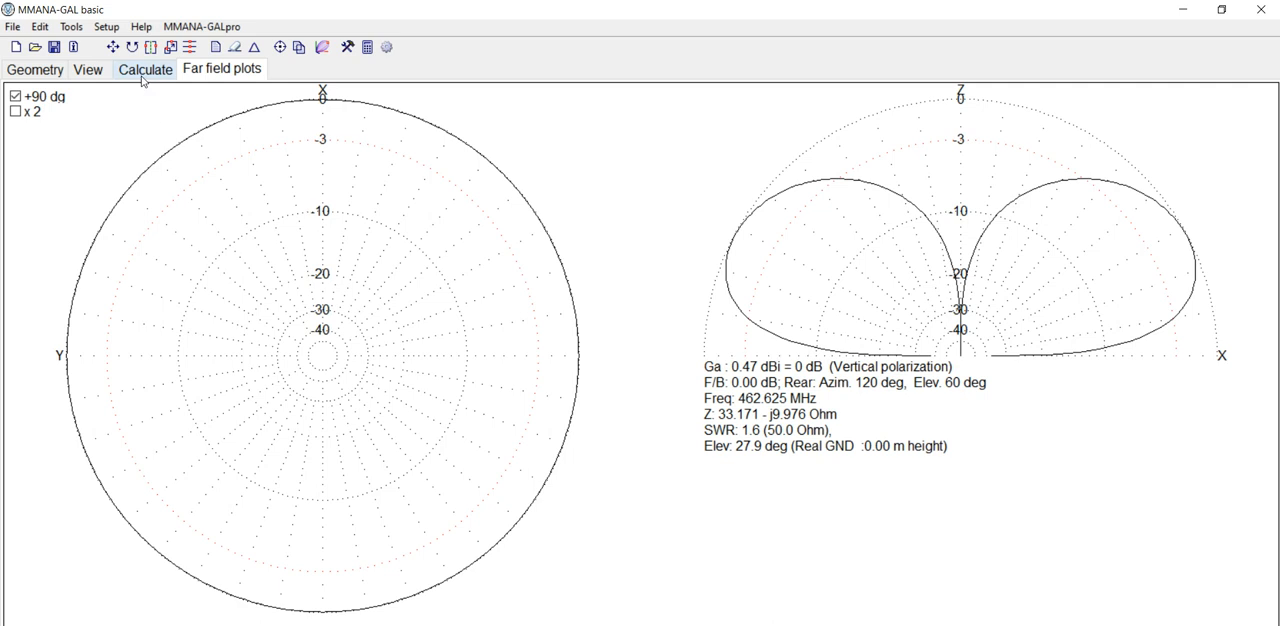
Raise the added height to 5 m in the calculation settings for a new run.
left_click(144, 68)
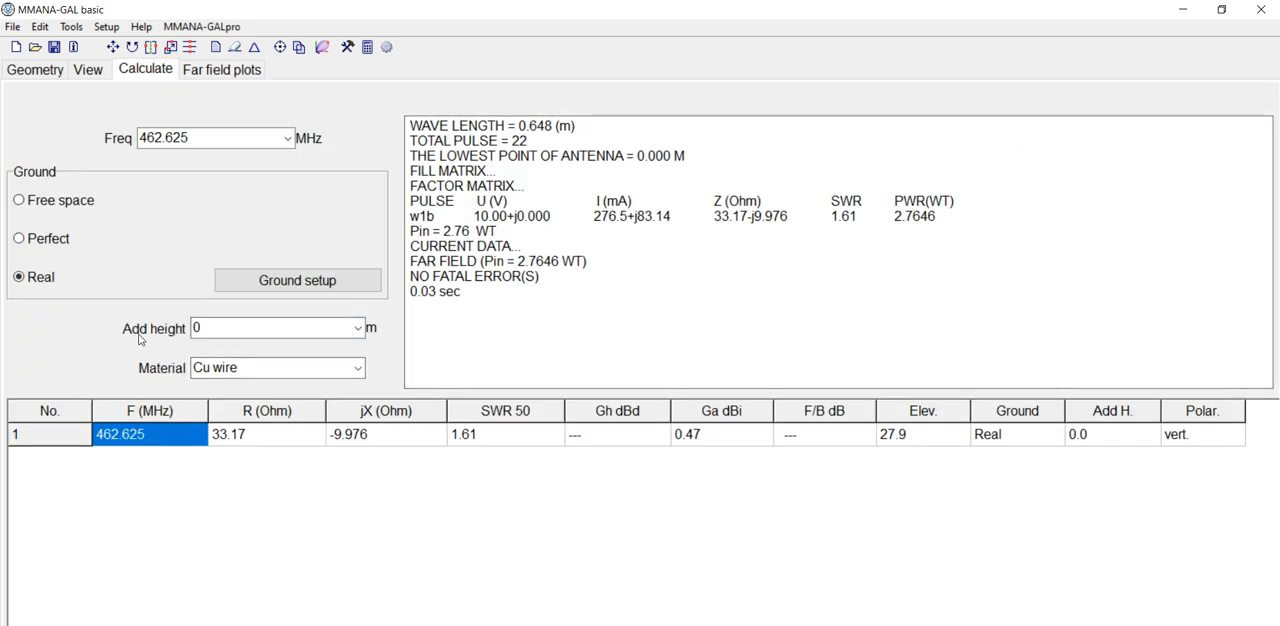
mouse_move(248, 178)
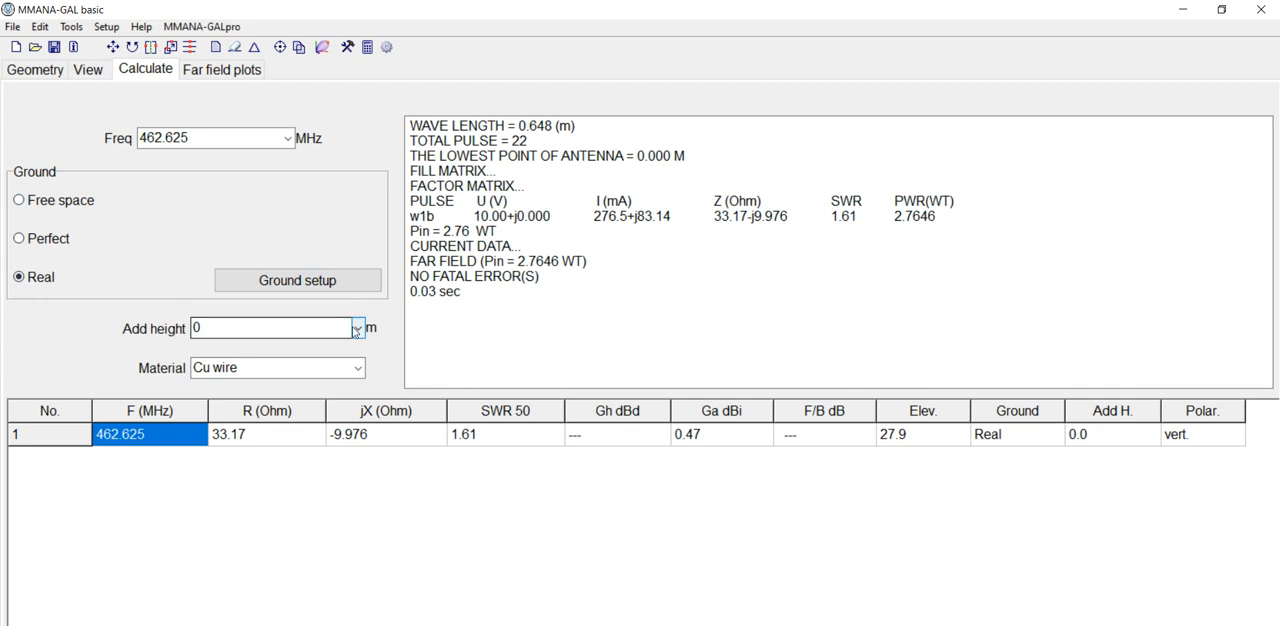
type("5")
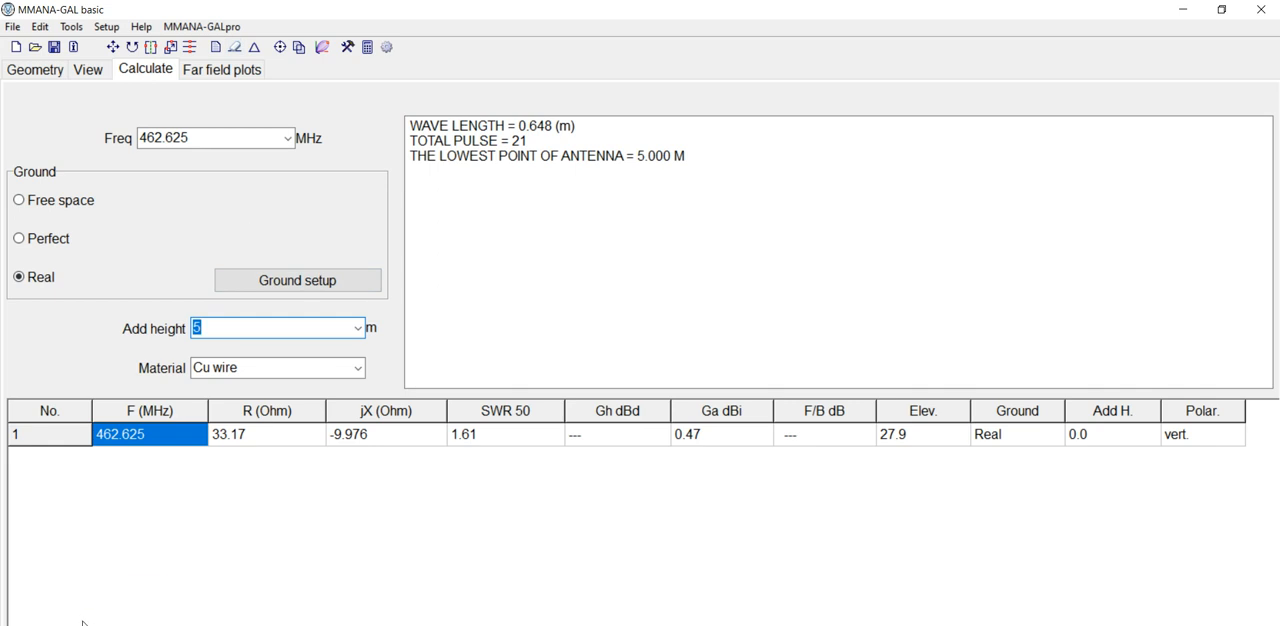
mouse_move(92, 590)
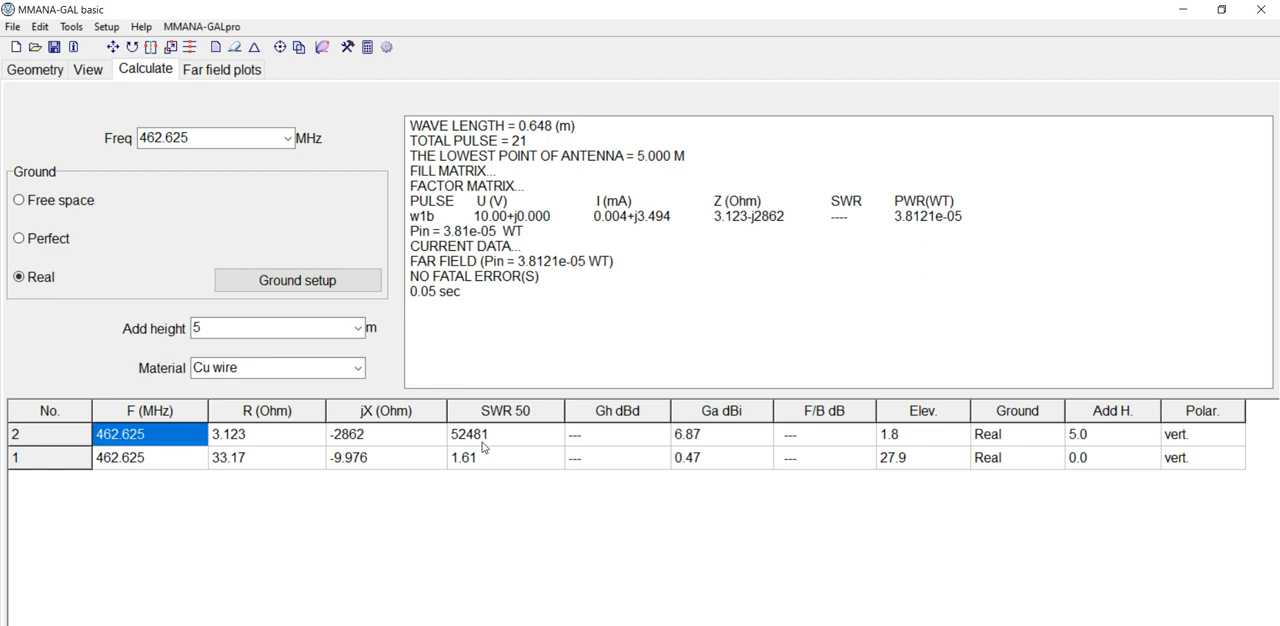
mouse_move(484, 444)
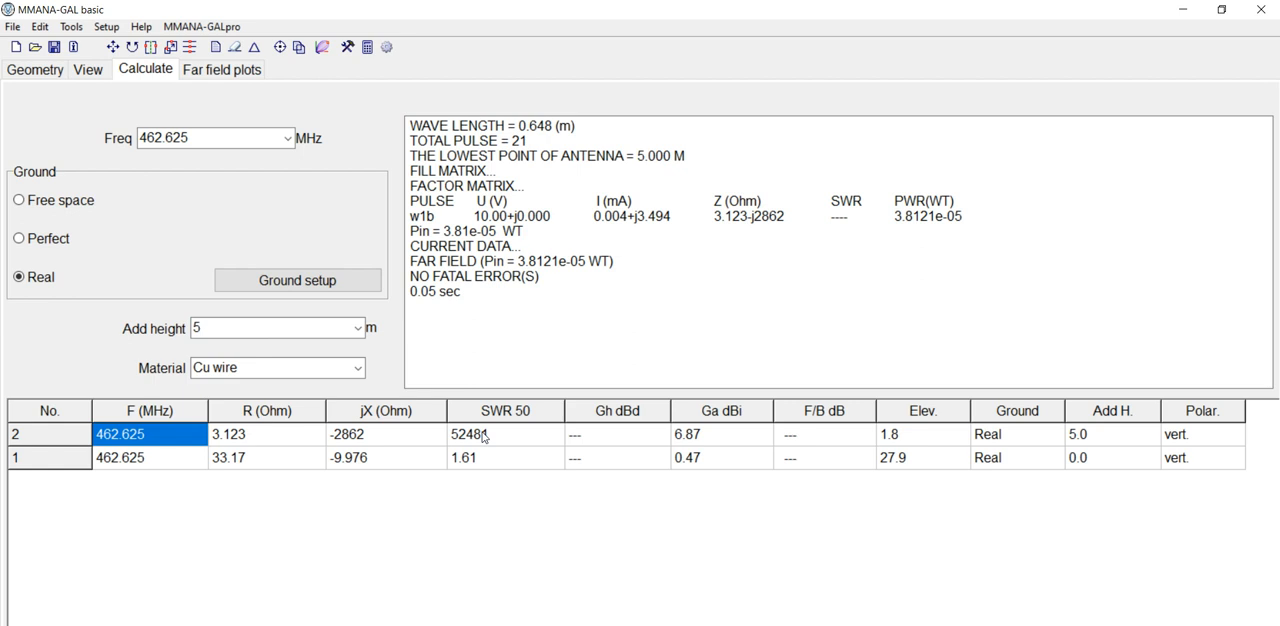
Review the far-field pattern for the 5 m height result.
left_click(220, 68)
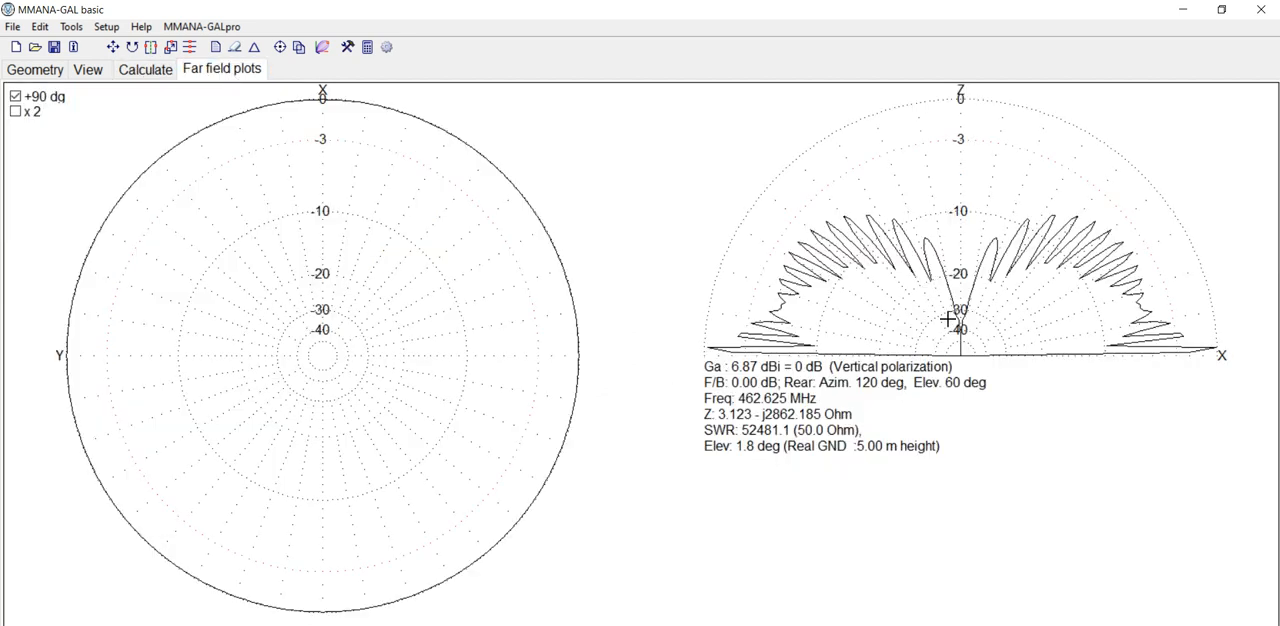
mouse_move(1160, 302)
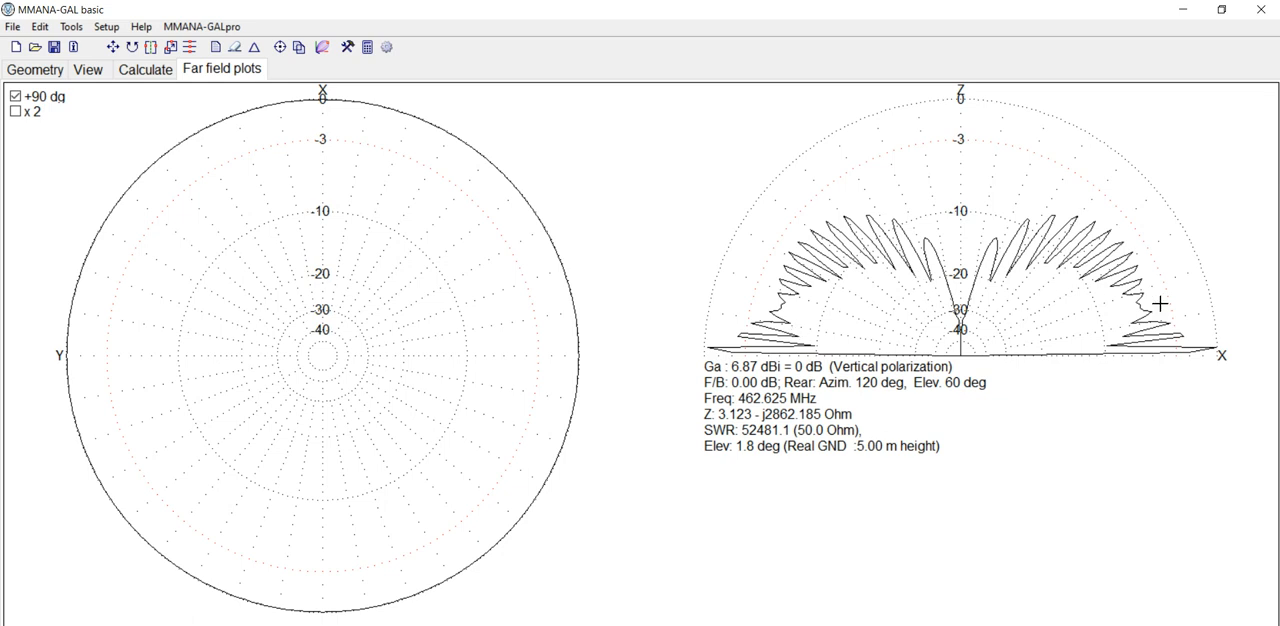
left_click(144, 68)
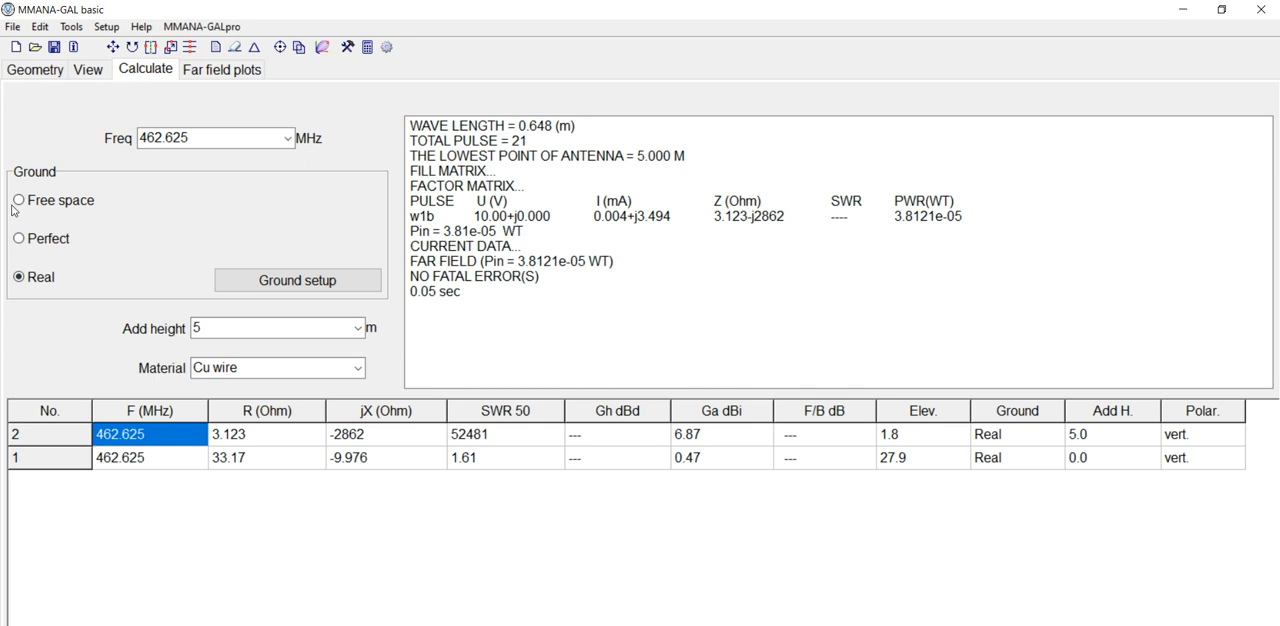
Recalculate with added height 0 in free space, giving 1.82 dBi at 0.3°.
left_click(358, 328)
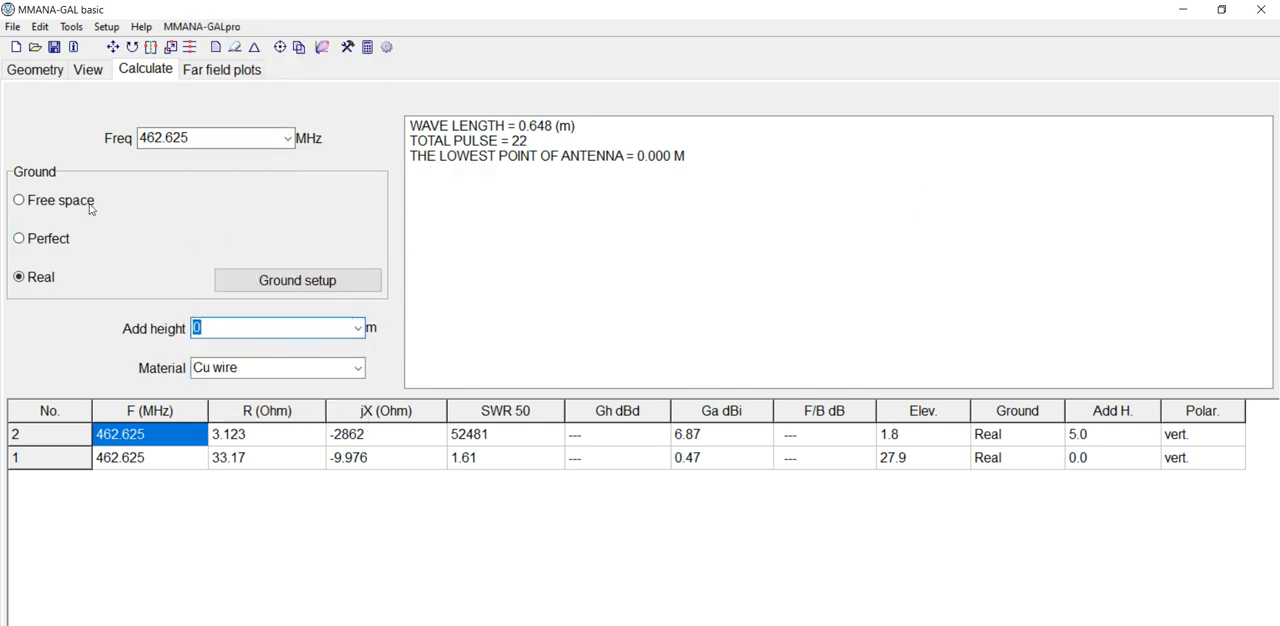
left_click(18, 200)
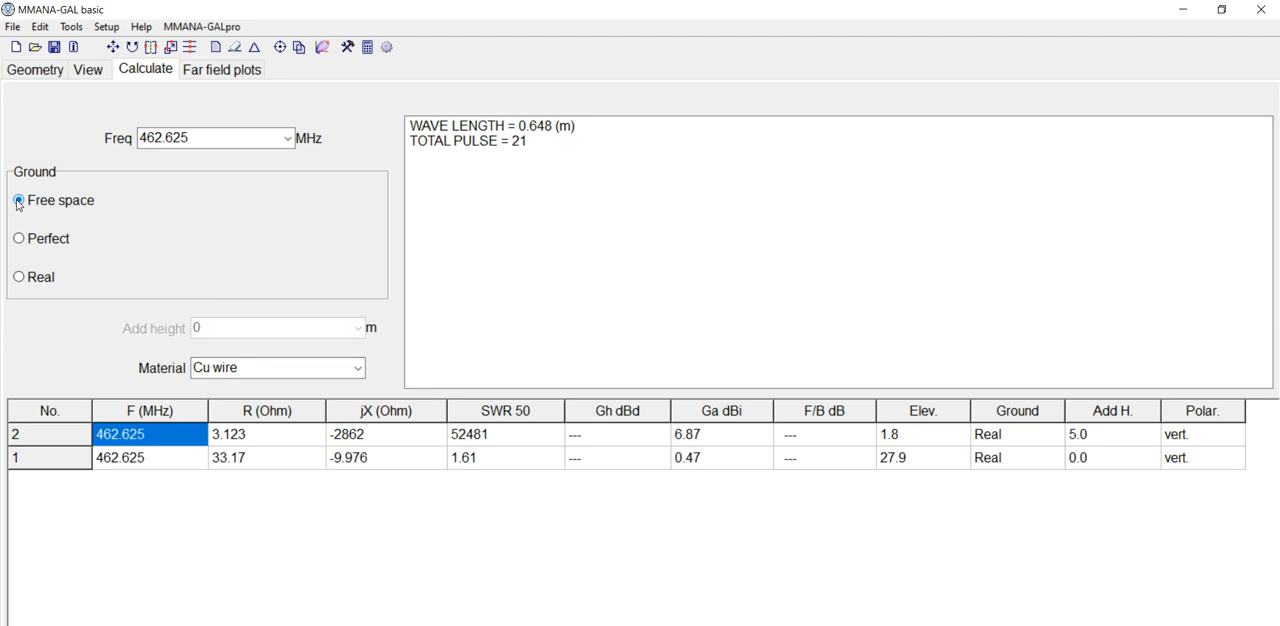
left_click(18, 200)
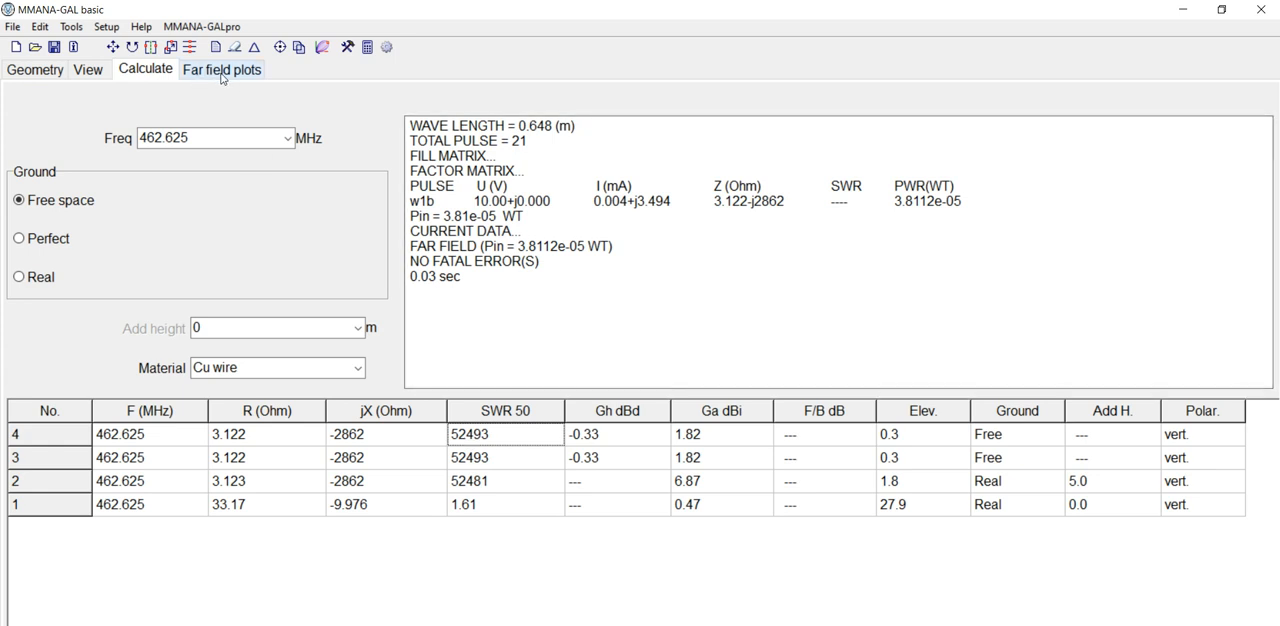
Review the free-space far-field pattern of the vertical.
left_click(220, 68)
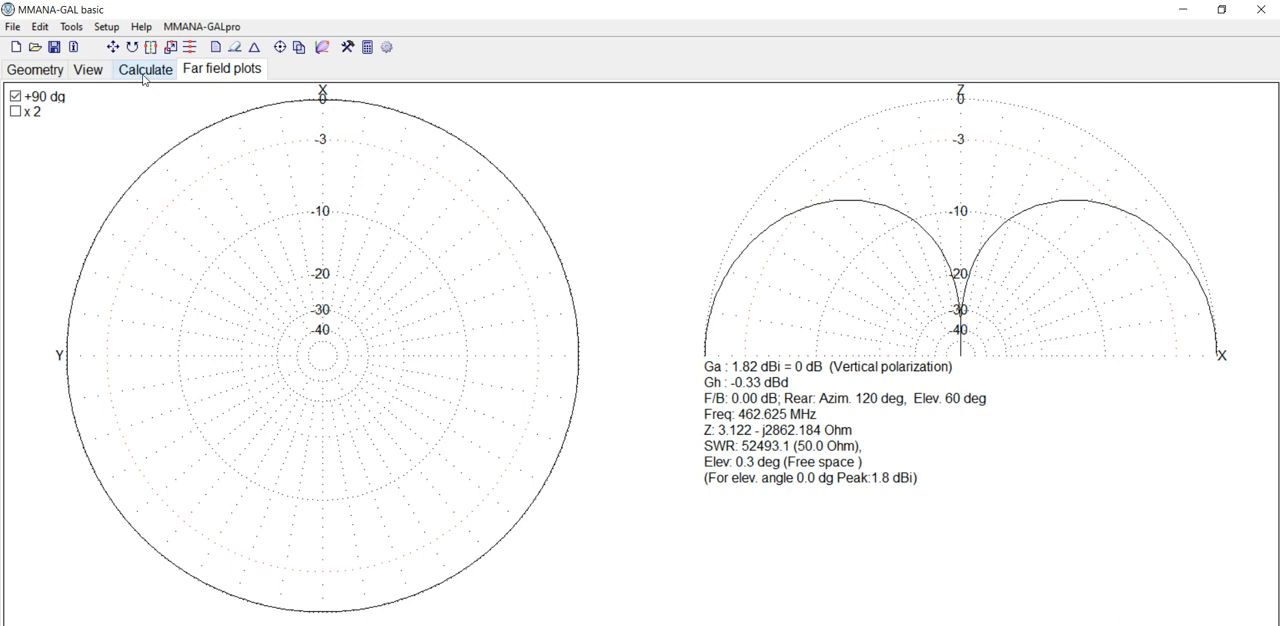
left_click(144, 68)
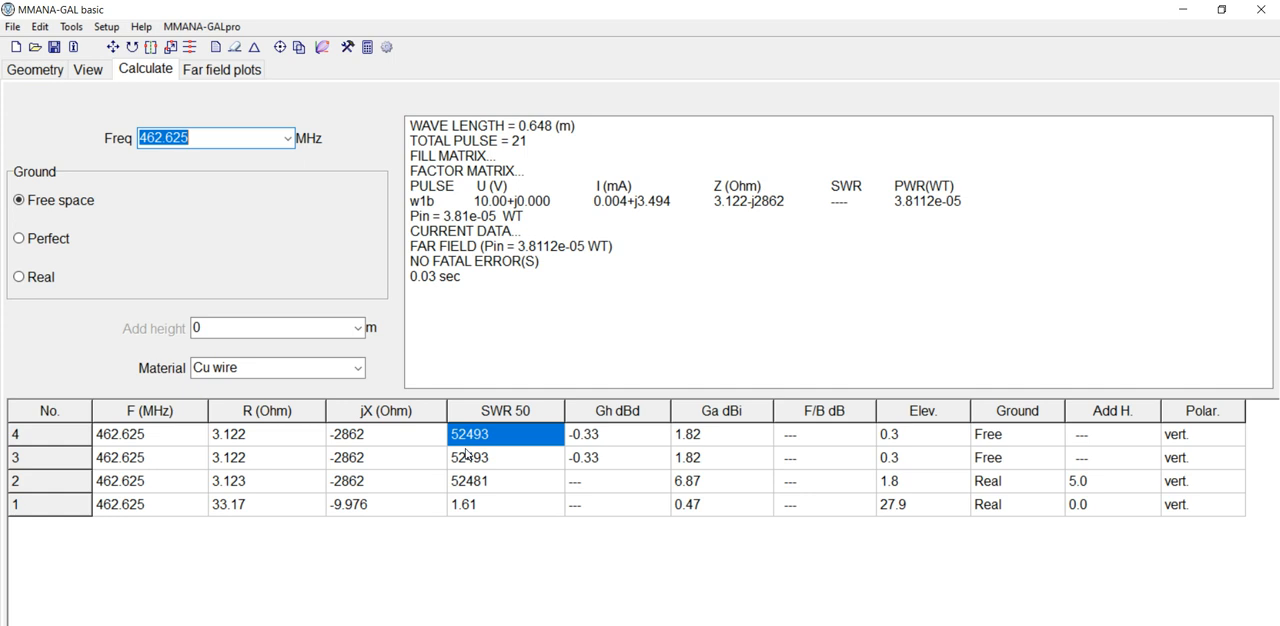
mouse_move(18, 240)
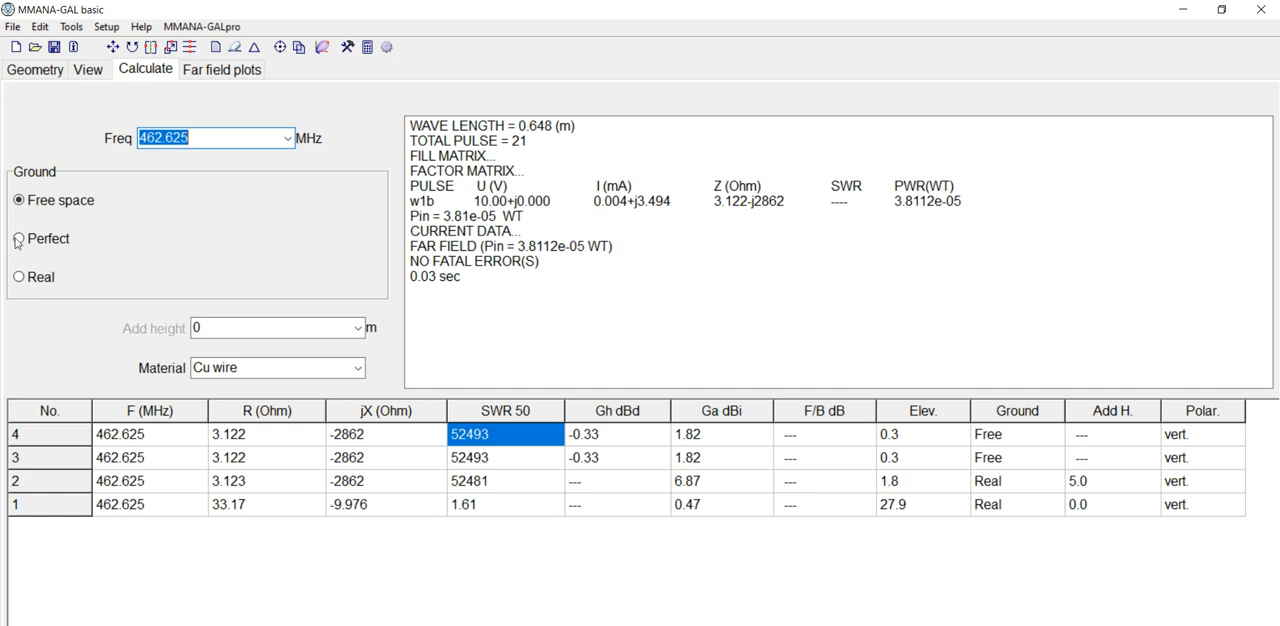
Select perfect ground and bring up the preset added-height choices.
left_click(20, 240)
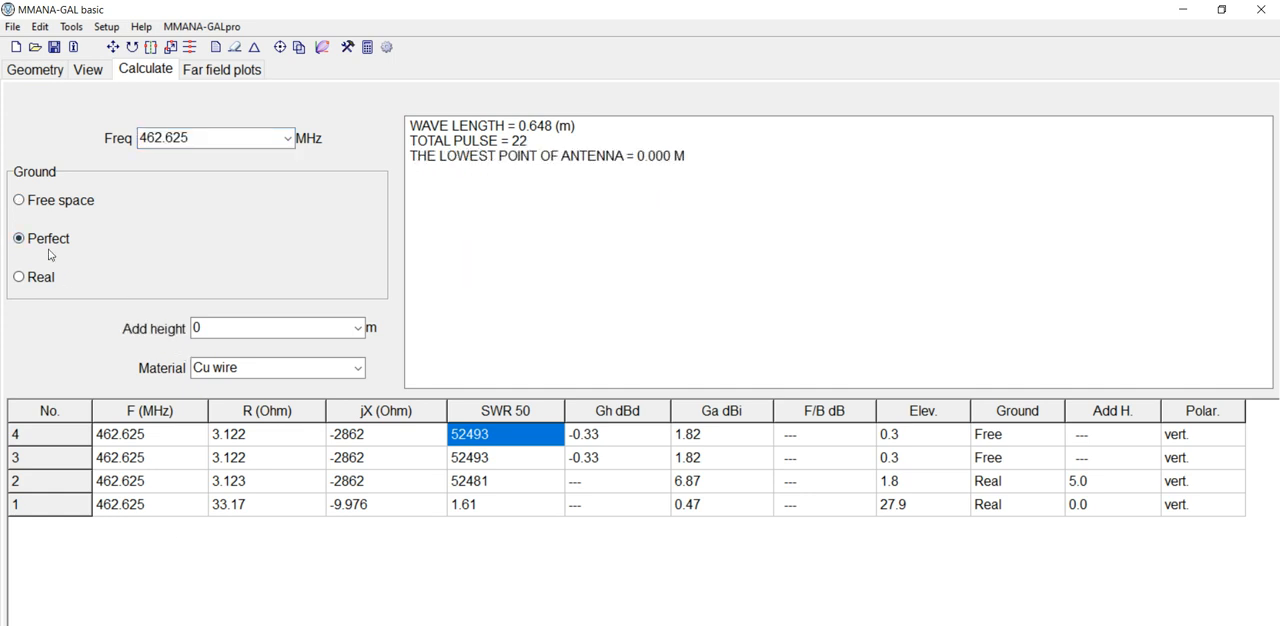
left_click(18, 200)
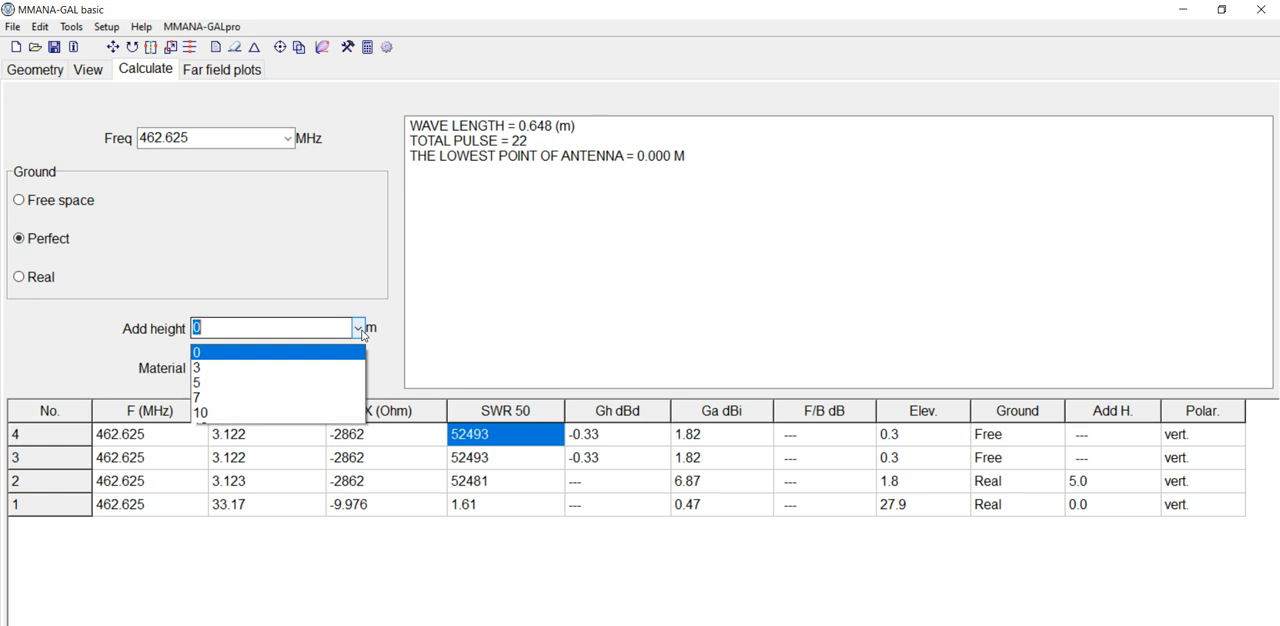
Calculate at 5 m above perfect ground (7.84 dBi) and view its many-lobed pattern.
left_click(196, 382)
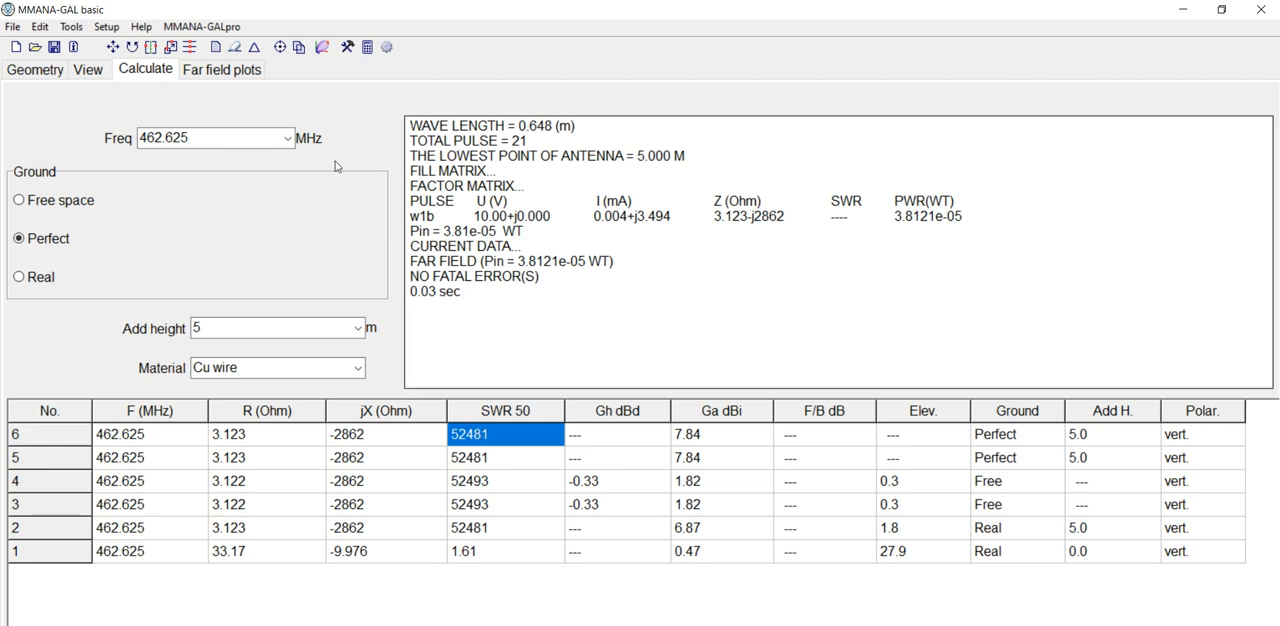
left_click(220, 68)
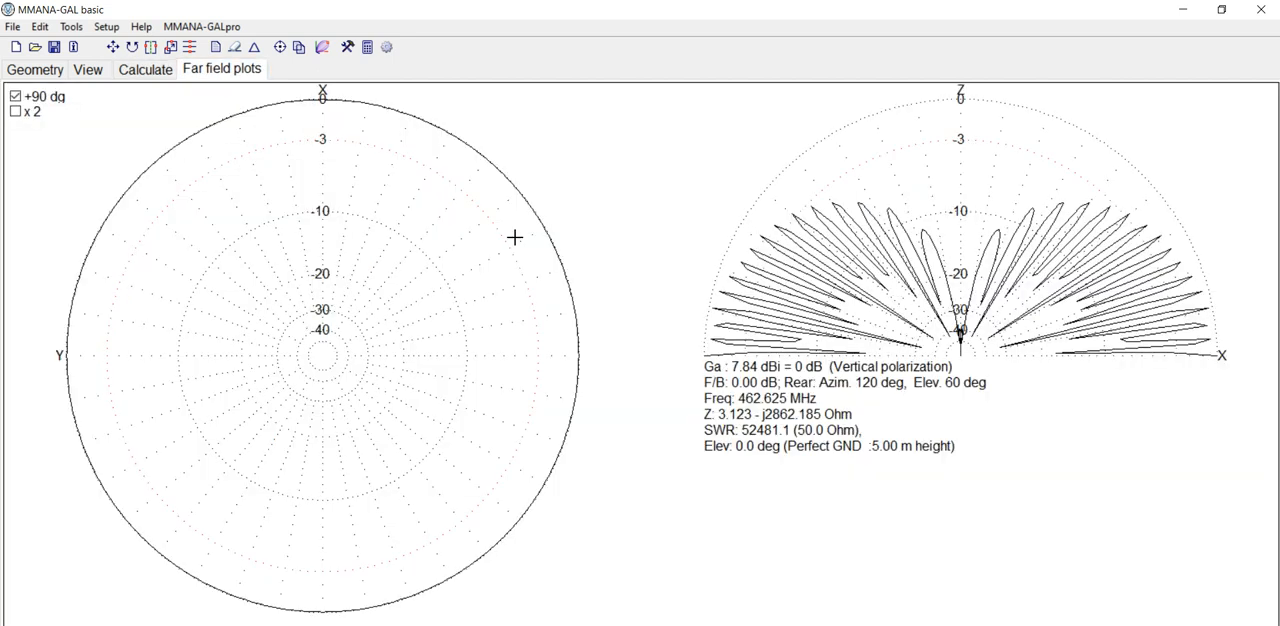
left_click(144, 68)
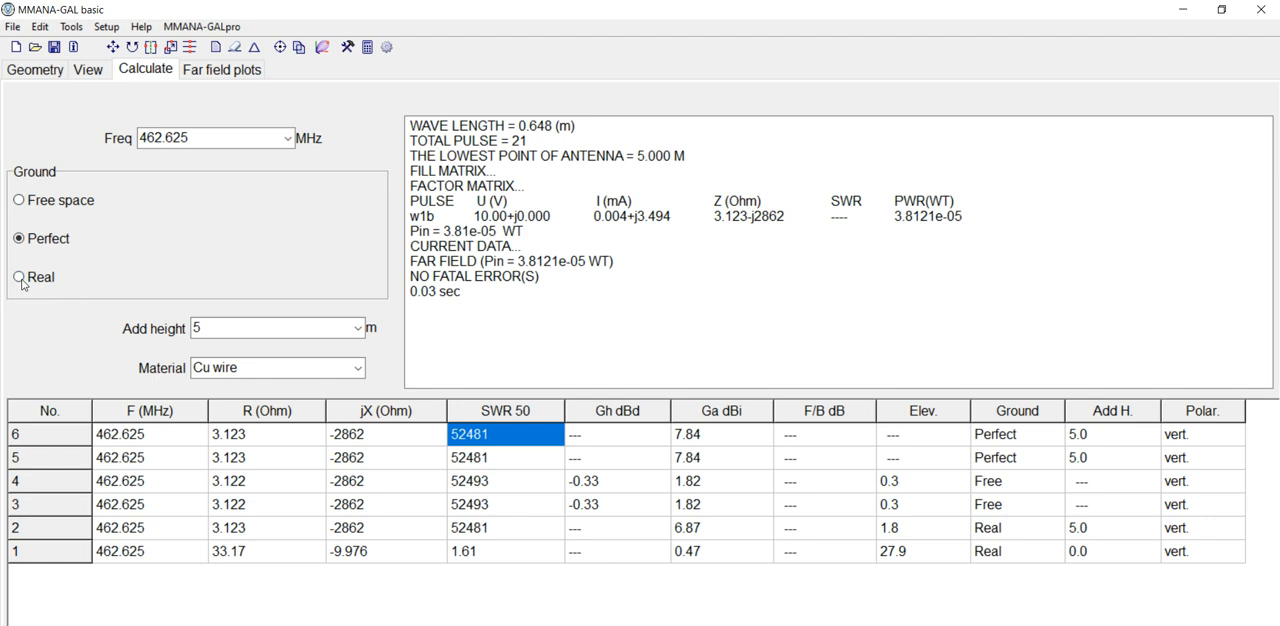
Calculate on real ground at 0 m (33.17−j9.976 Ω, SWR 1.61) and view its pattern.
left_click(20, 276)
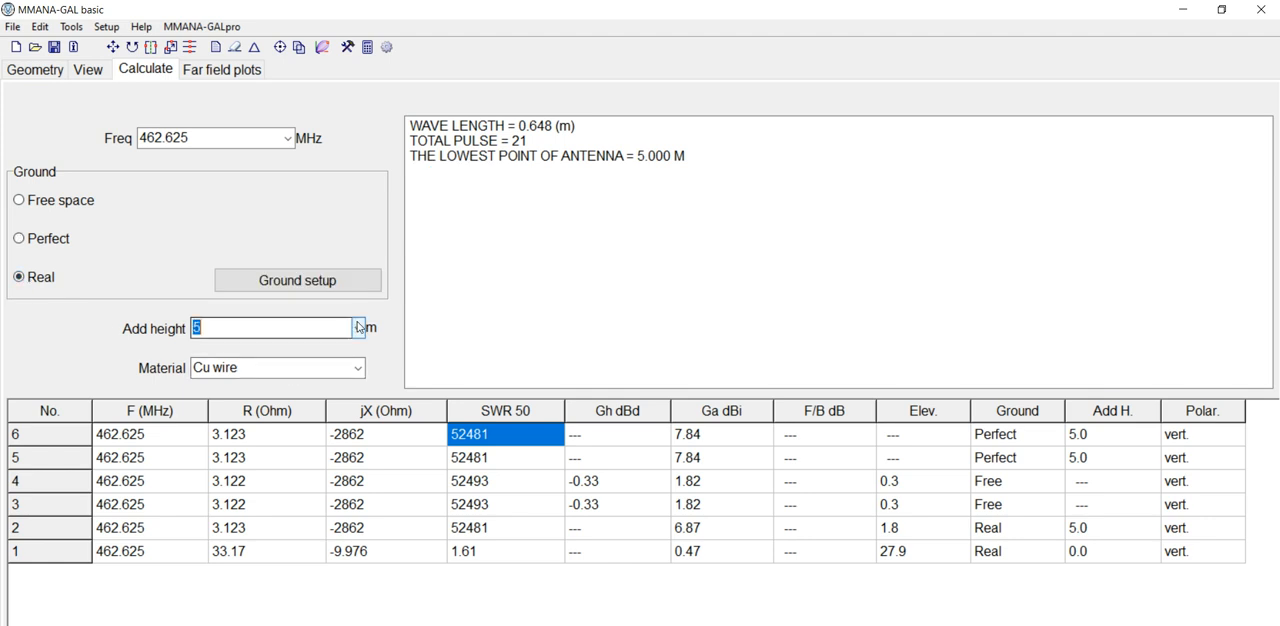
left_click(360, 328)
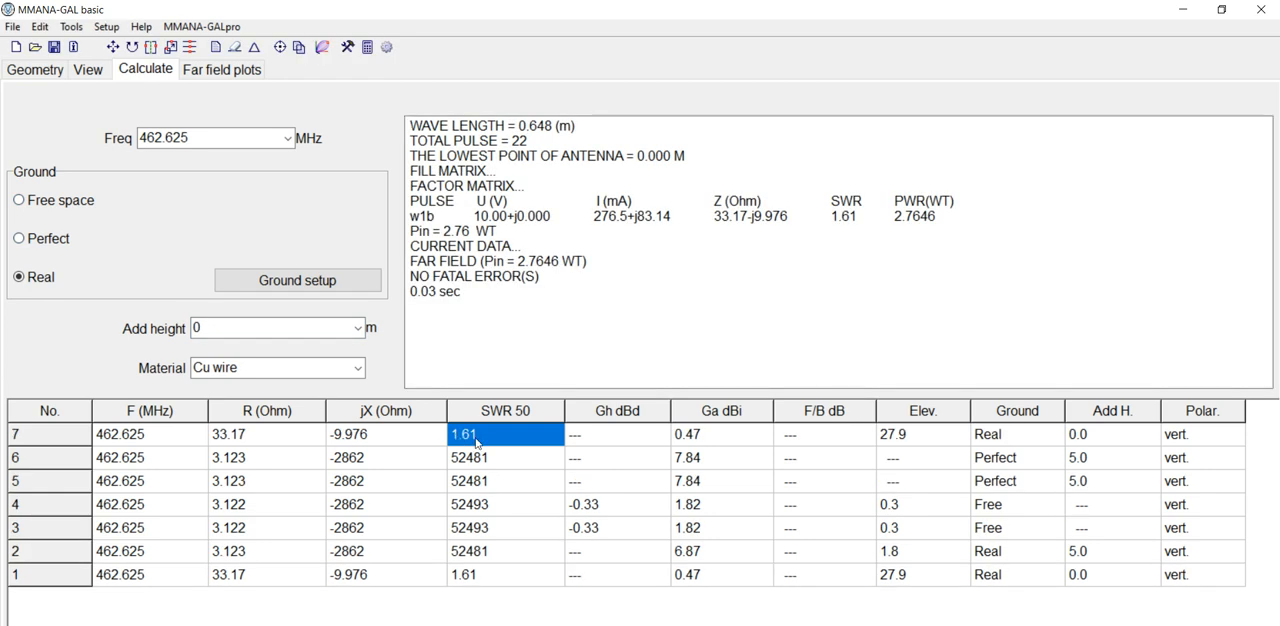
left_click(222, 68)
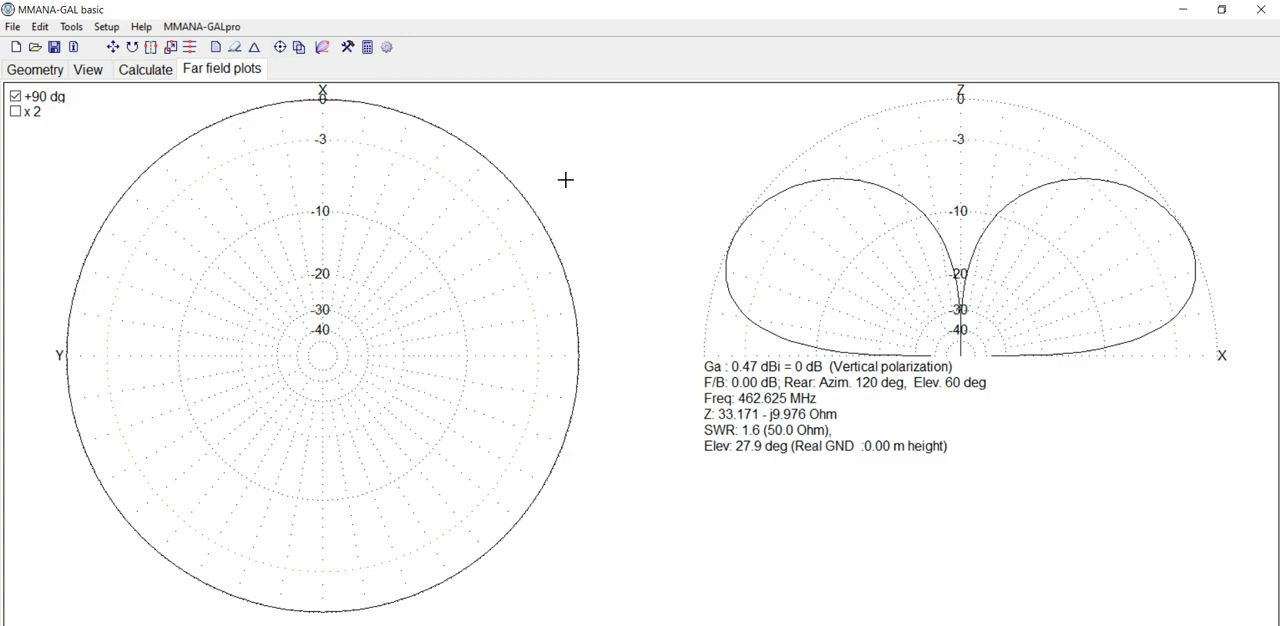
mouse_move(564, 248)
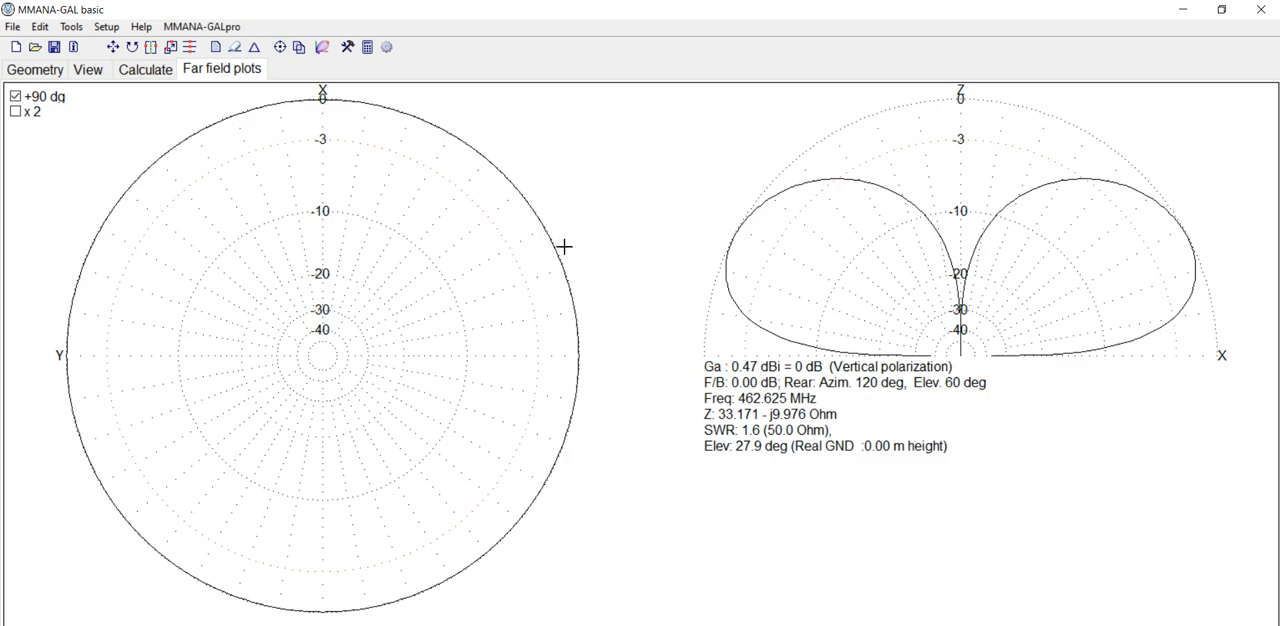
left_click(144, 68)
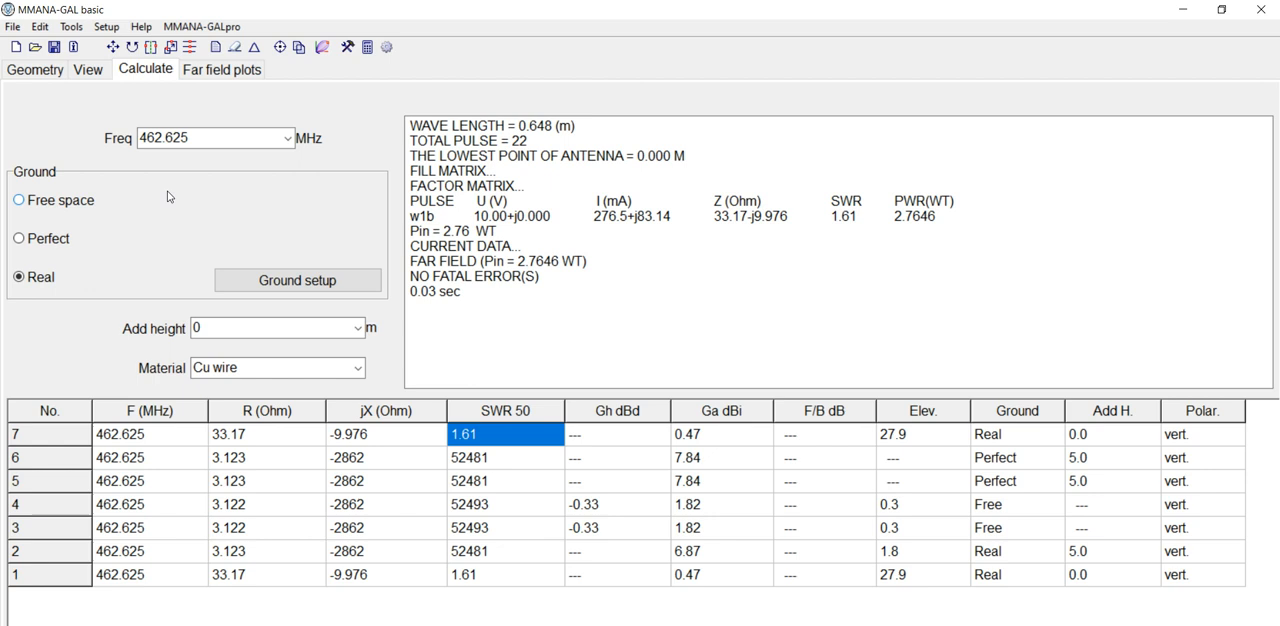
mouse_move(1116, 322)
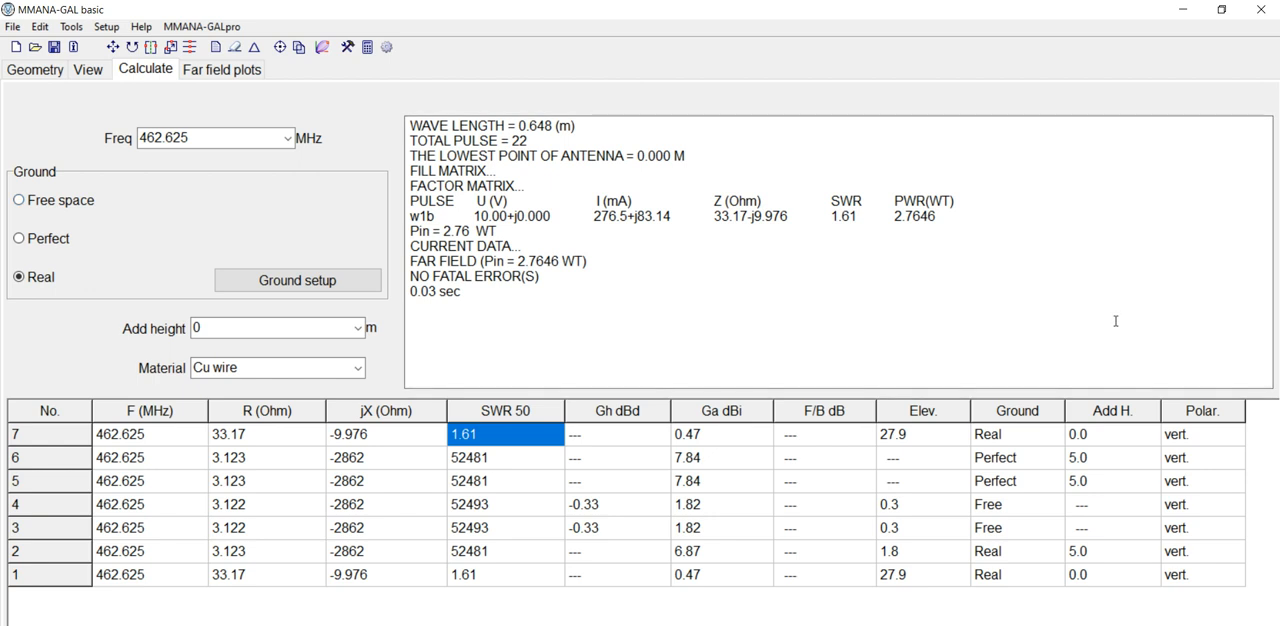